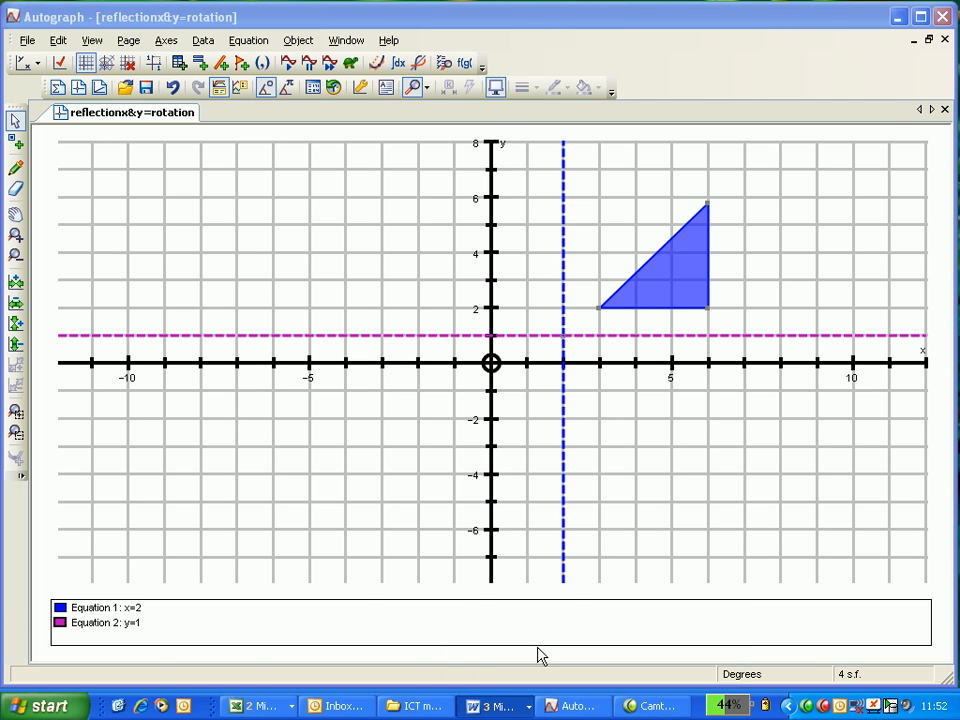
# Step: Bring up the Transformations worksheet and move down to task 3 about activities 1–12
pyautogui.click(492, 704)
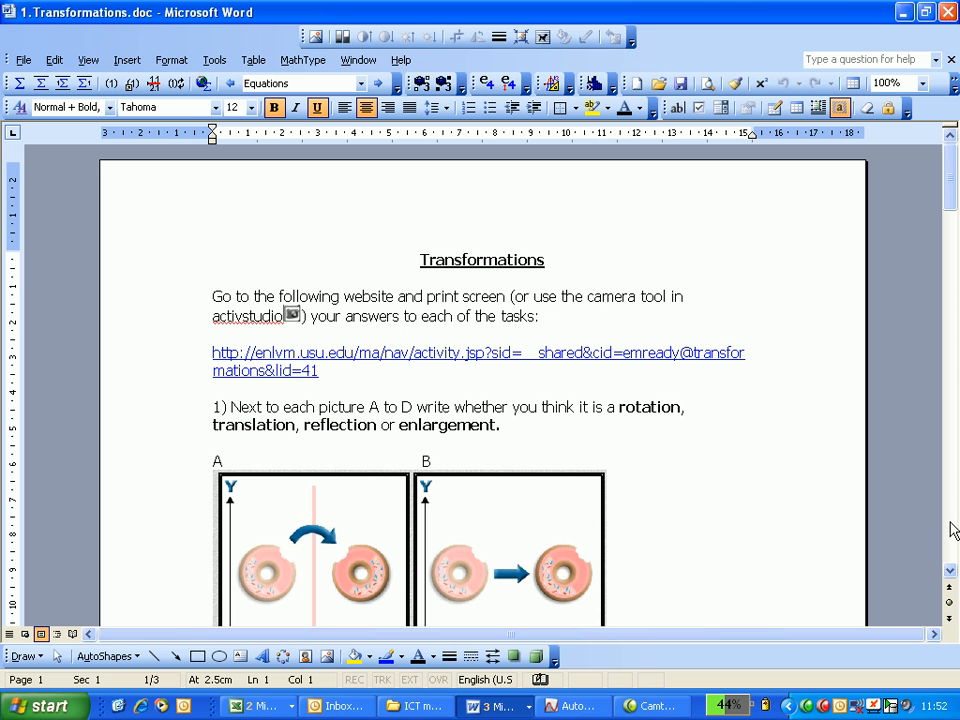
pyautogui.moveTo(680, 360)
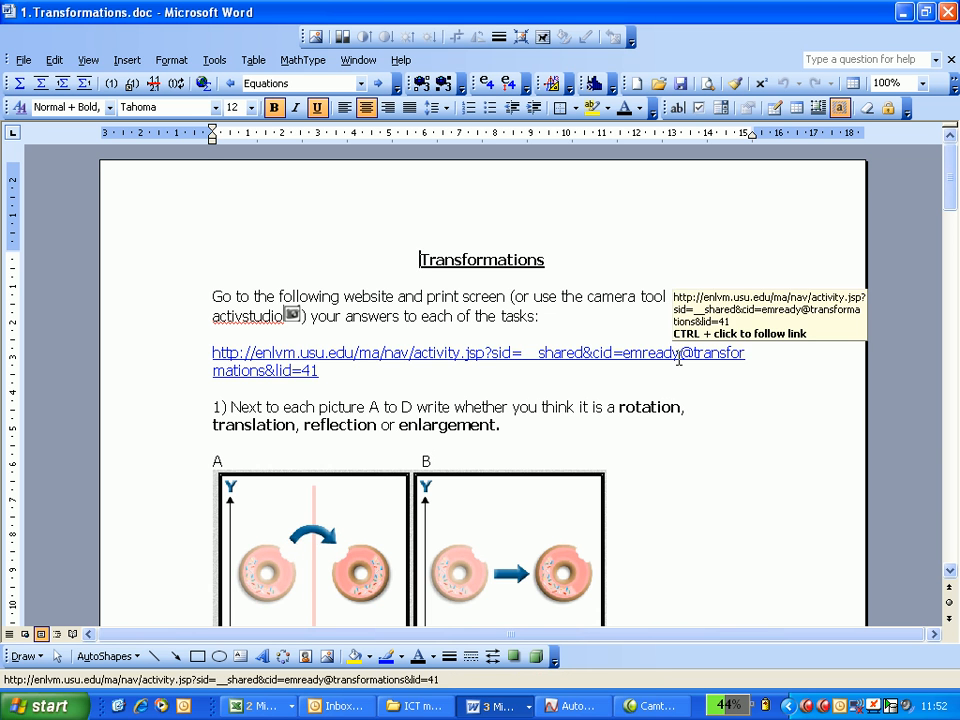
pyautogui.moveTo(950, 536)
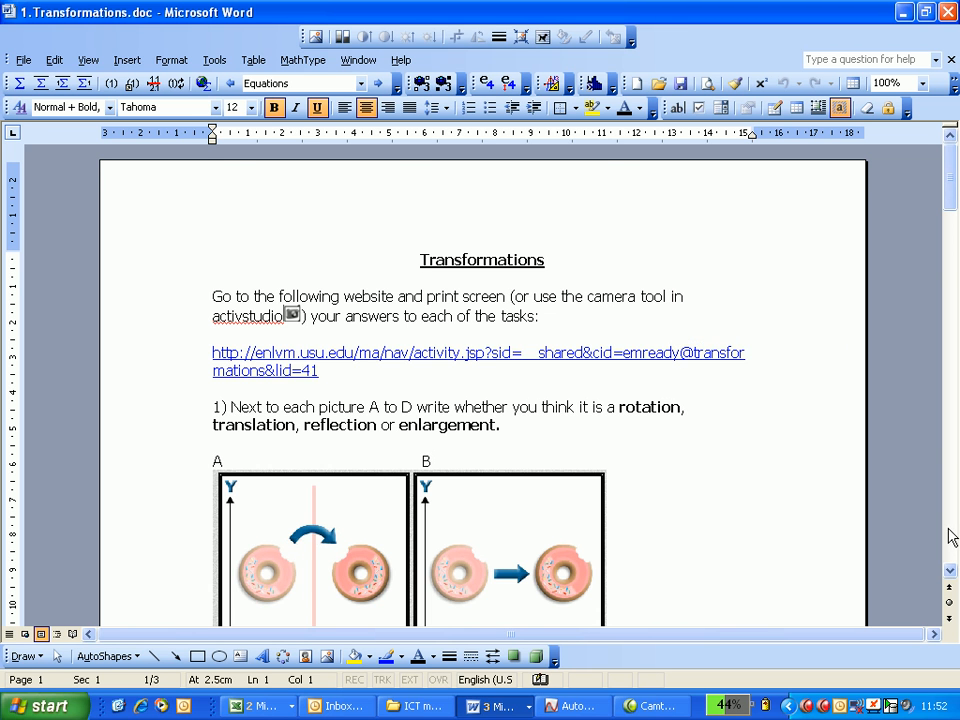
pyautogui.scroll(-3)
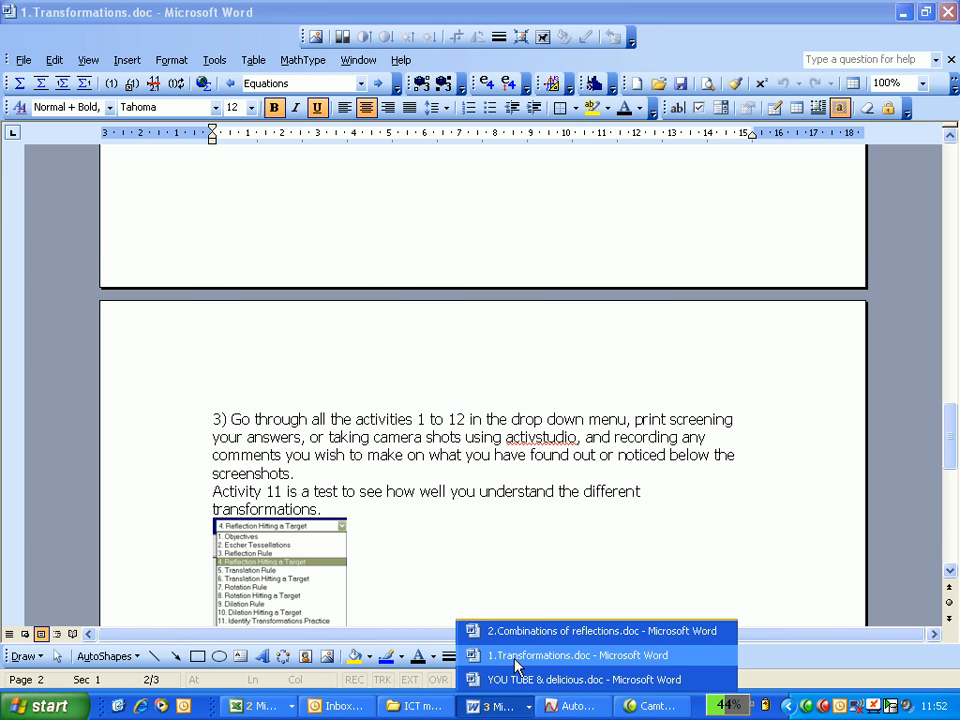
# Step: Show the Combinations of reflections worksheet and briefly highlight Simon's double-reflection claim
pyautogui.click(600, 630)
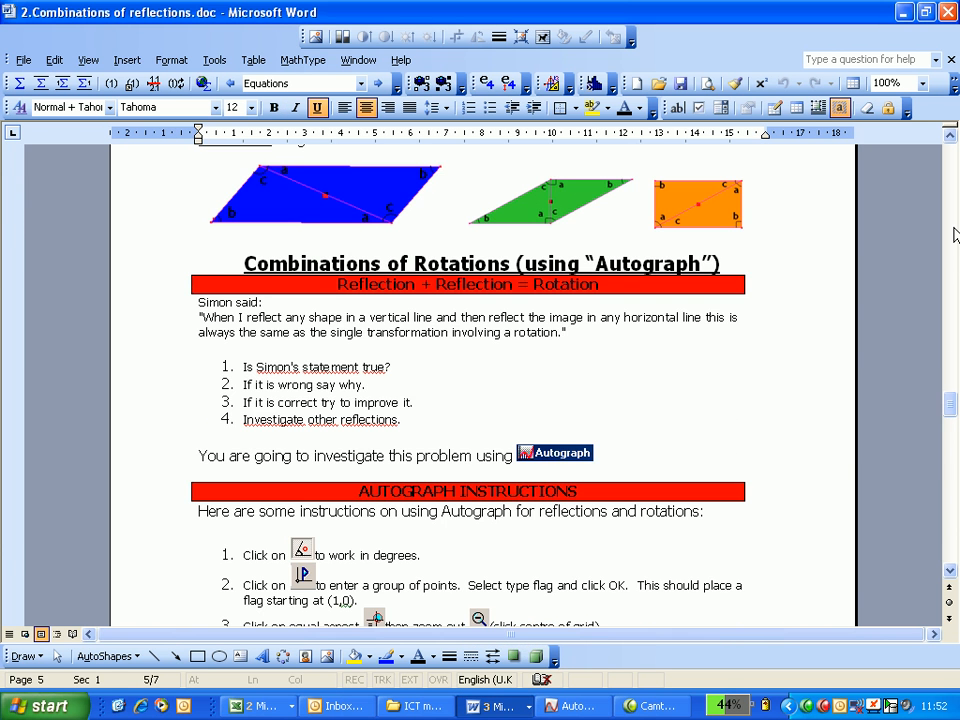
pyautogui.scroll(3)
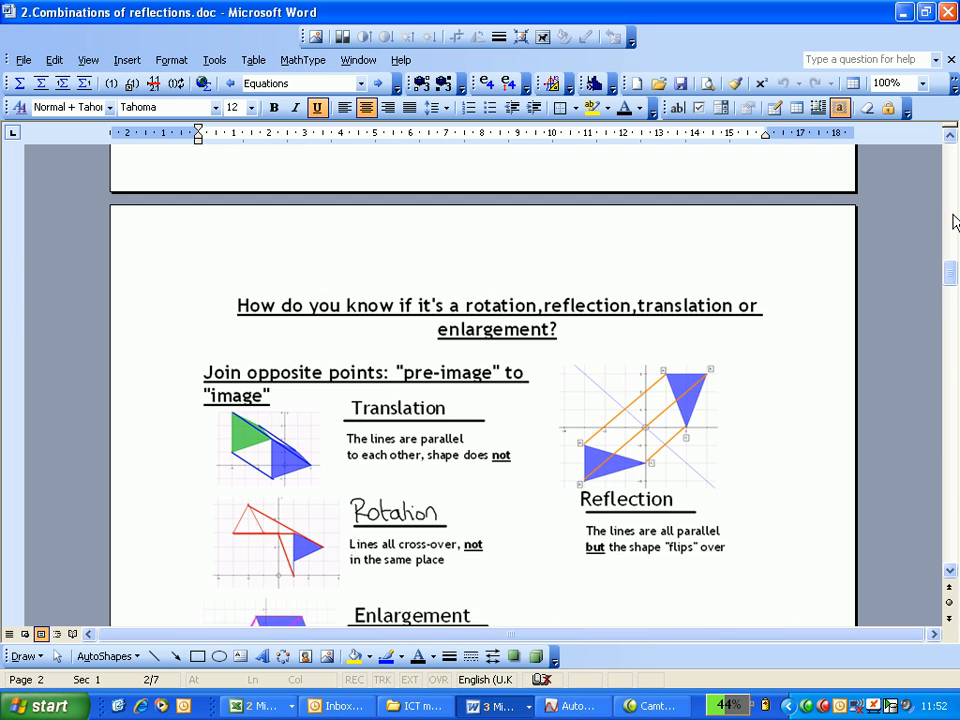
pyautogui.scroll(-3)
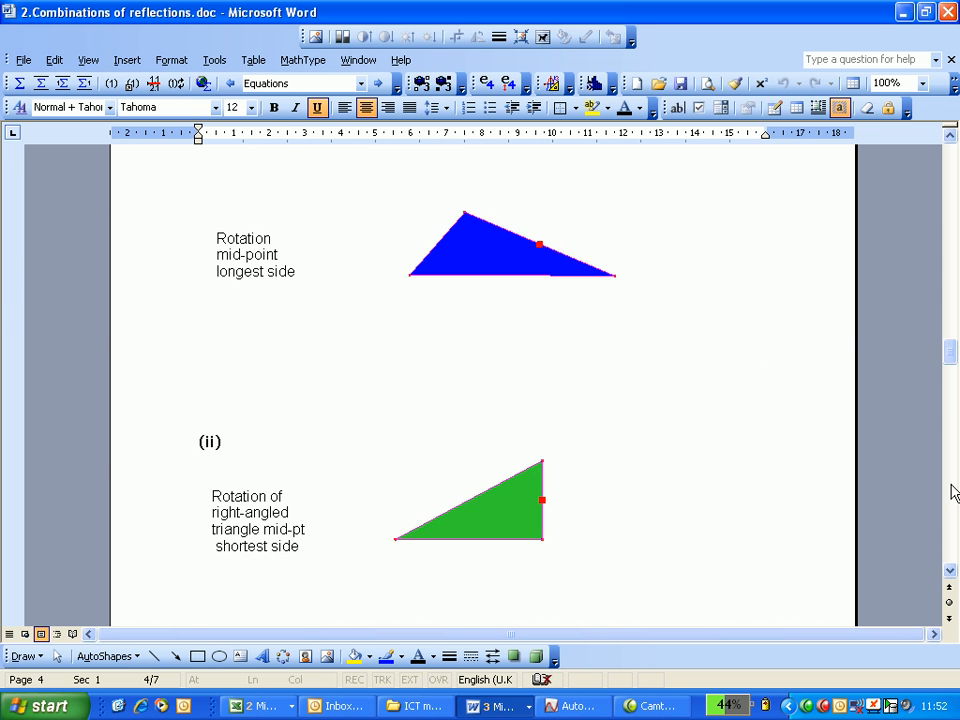
pyautogui.scroll(-3)
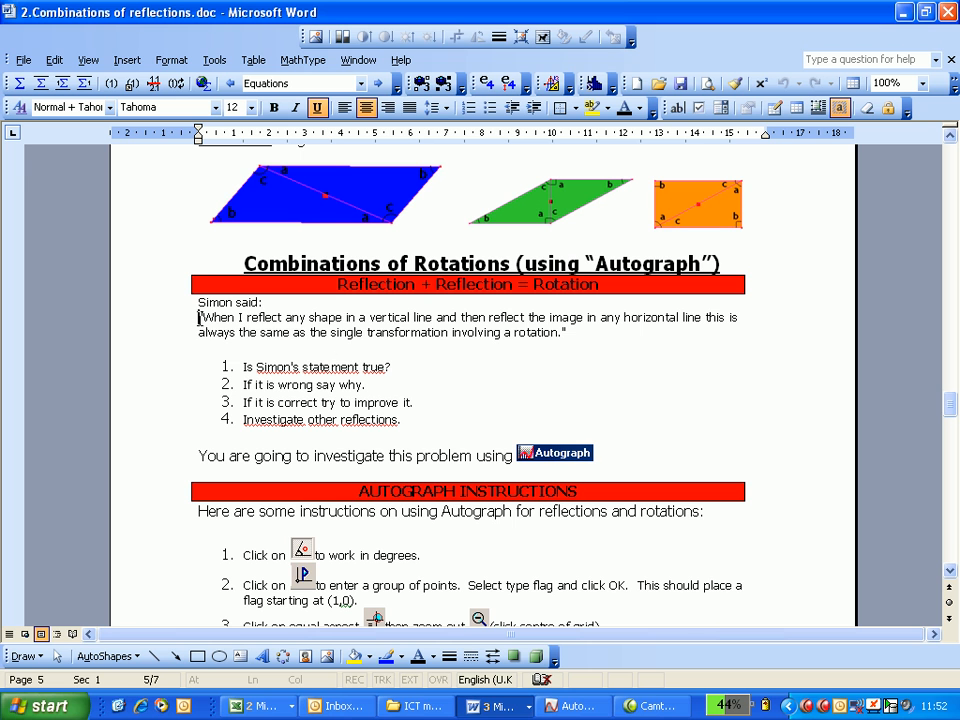
pyautogui.moveTo(200, 316); pyautogui.dragTo(464, 316)
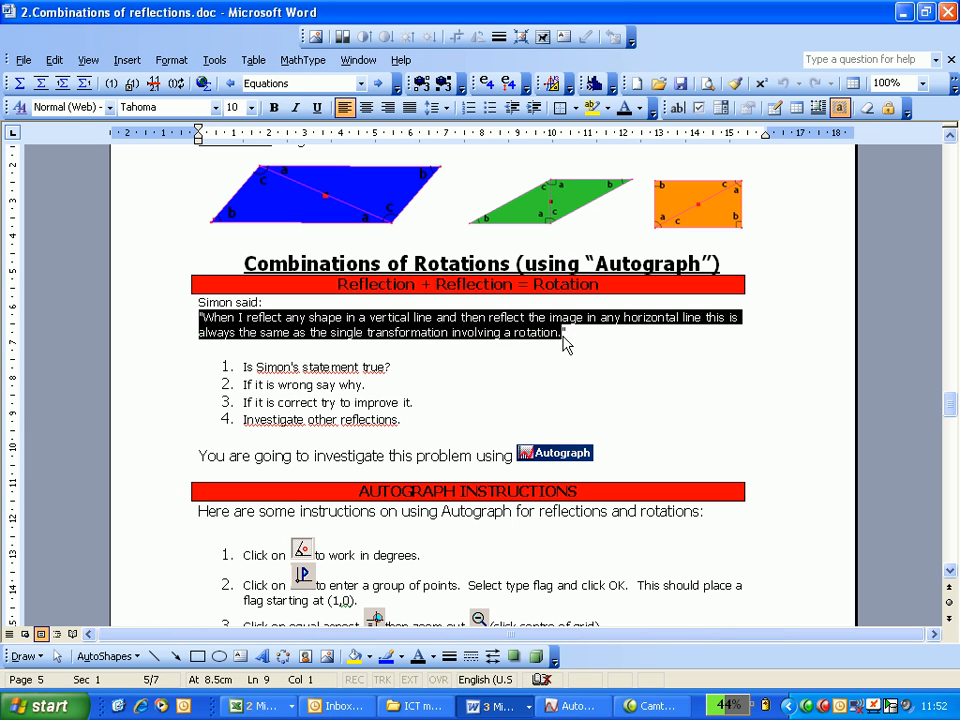
pyautogui.moveTo(574, 390)
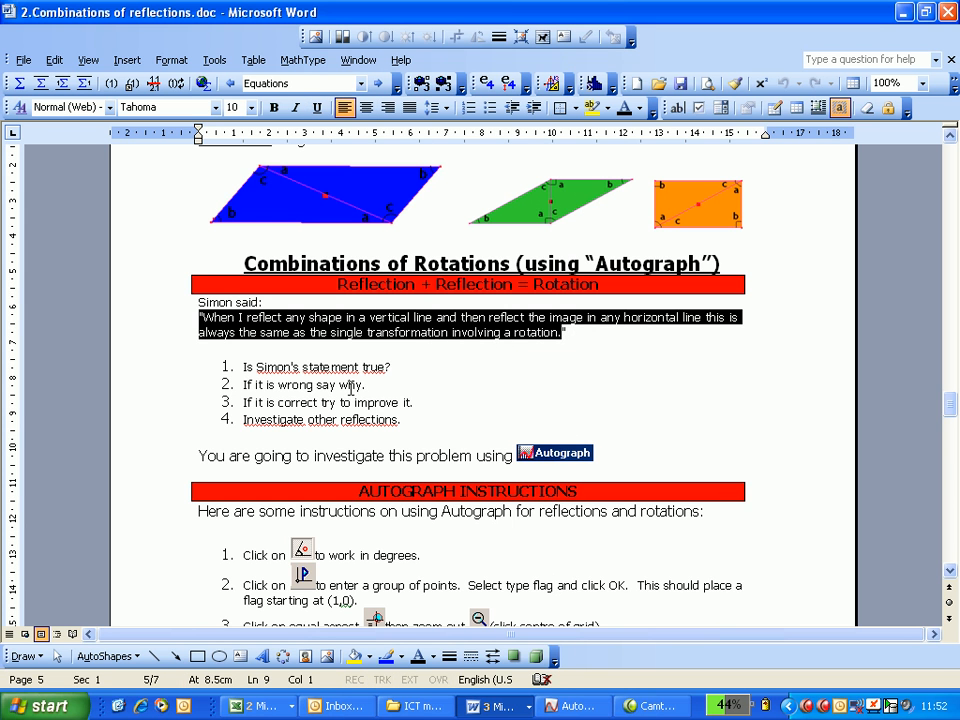
pyautogui.click(344, 402)
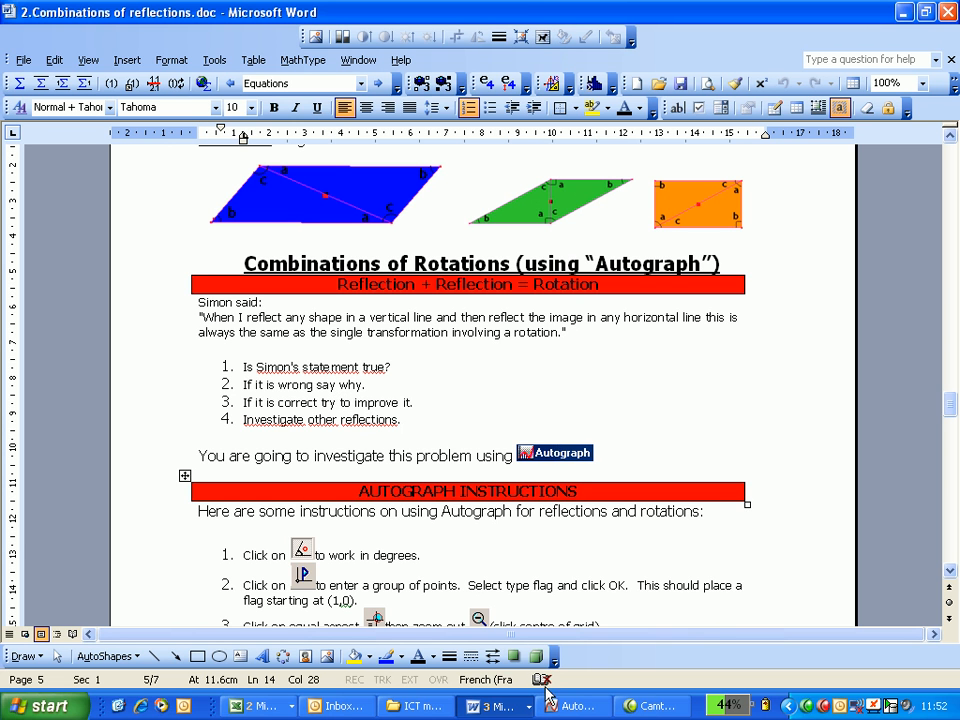
# Step: Return to the Autograph graph of the triangle with x=2 and y=1, discarding the Add Equation dialog
pyautogui.click(572, 706)
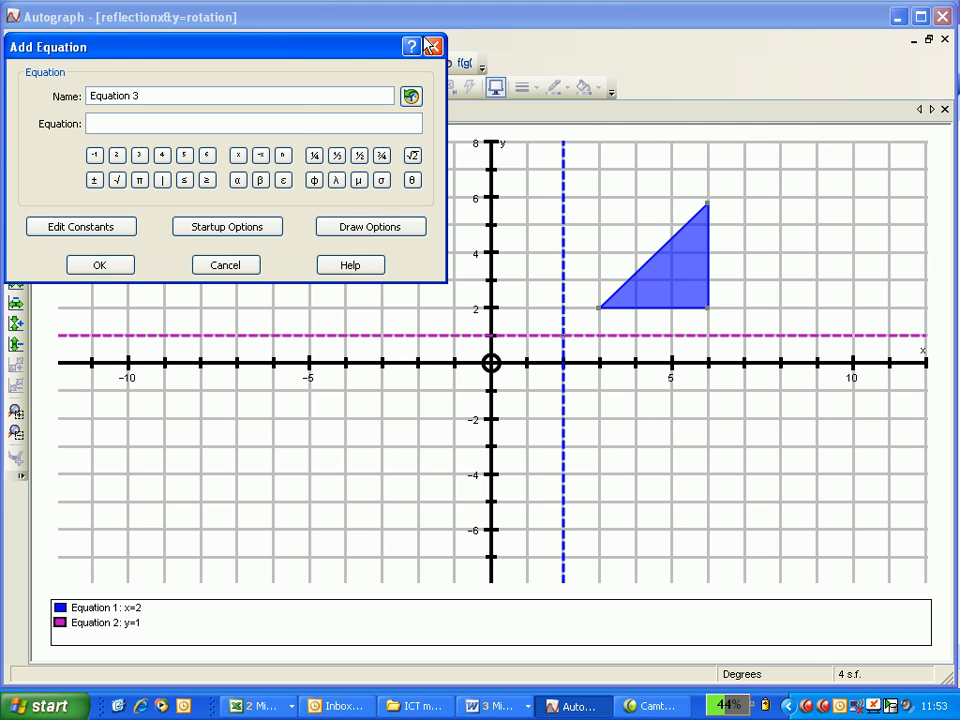
pyautogui.moveTo(432, 48)
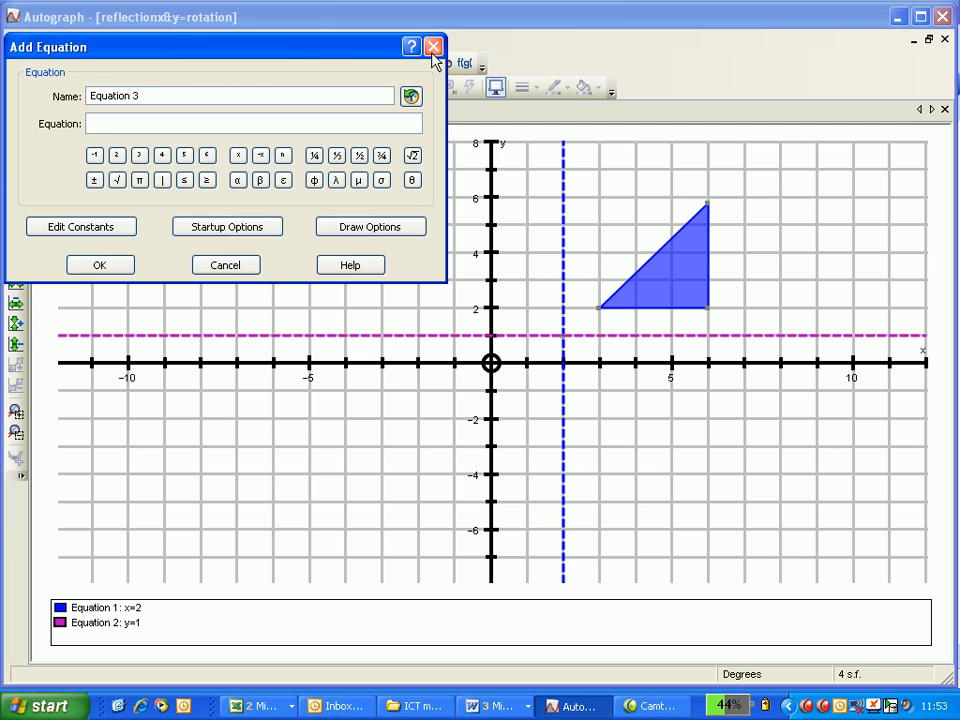
pyautogui.click(224, 264)
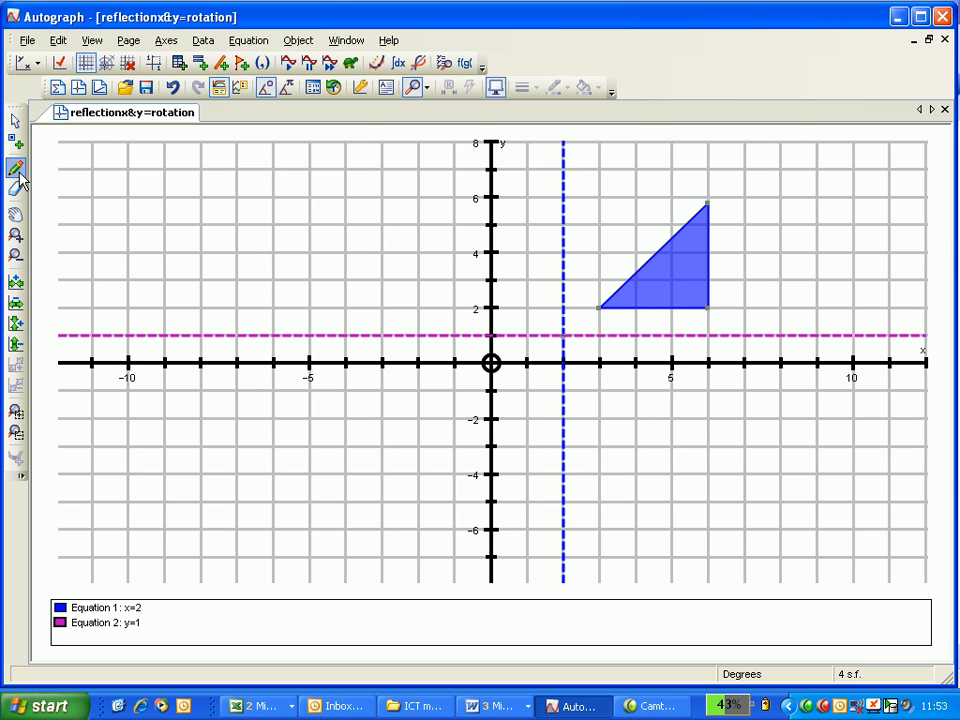
pyautogui.moveTo(576, 616)
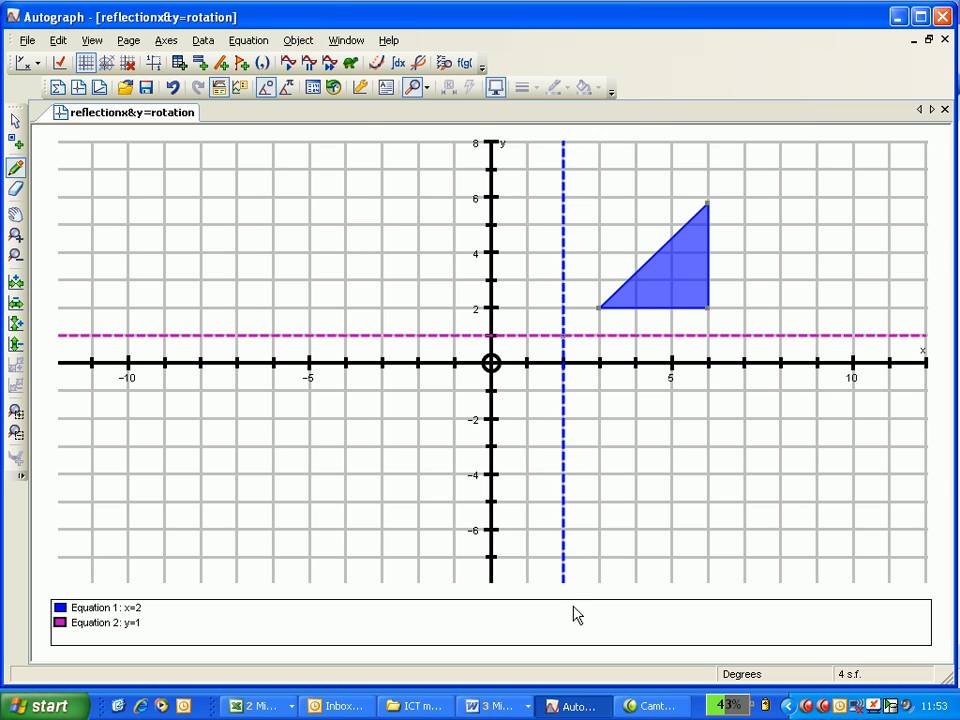
pyautogui.moveTo(528, 300)
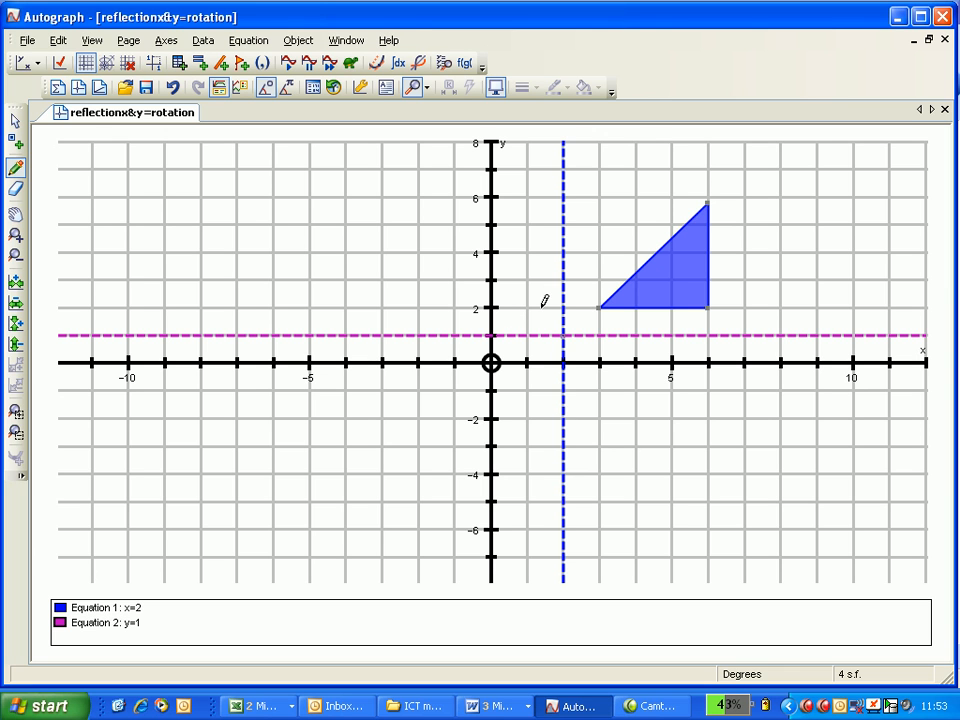
pyautogui.moveTo(528, 304)
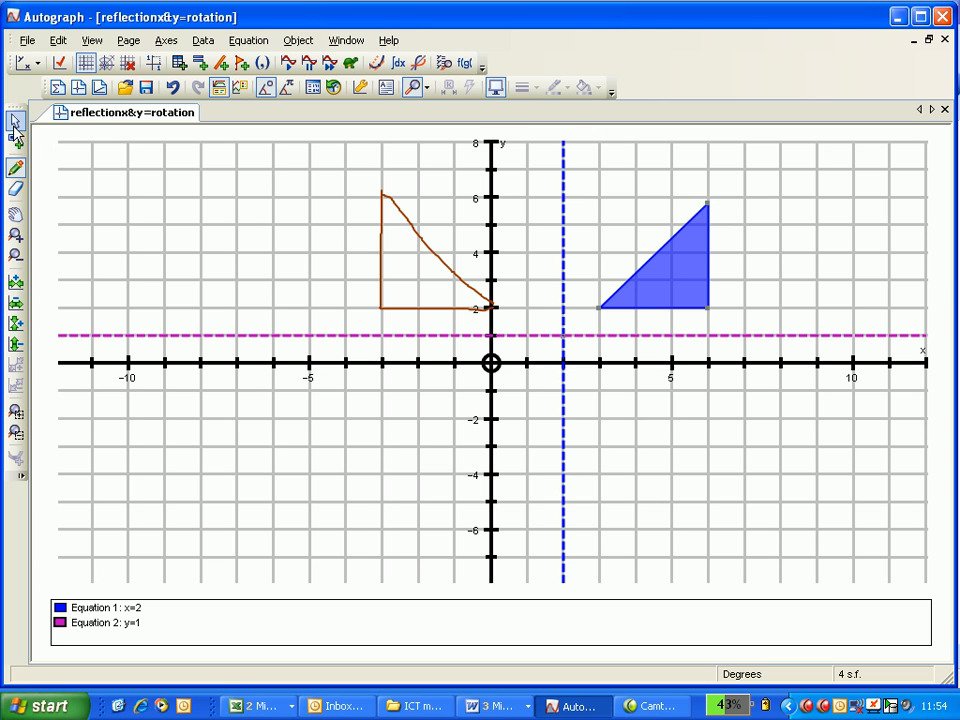
# Step: Reflect the blue triangle in the line x=2 to produce the cyan image triangle
pyautogui.click(660, 270)
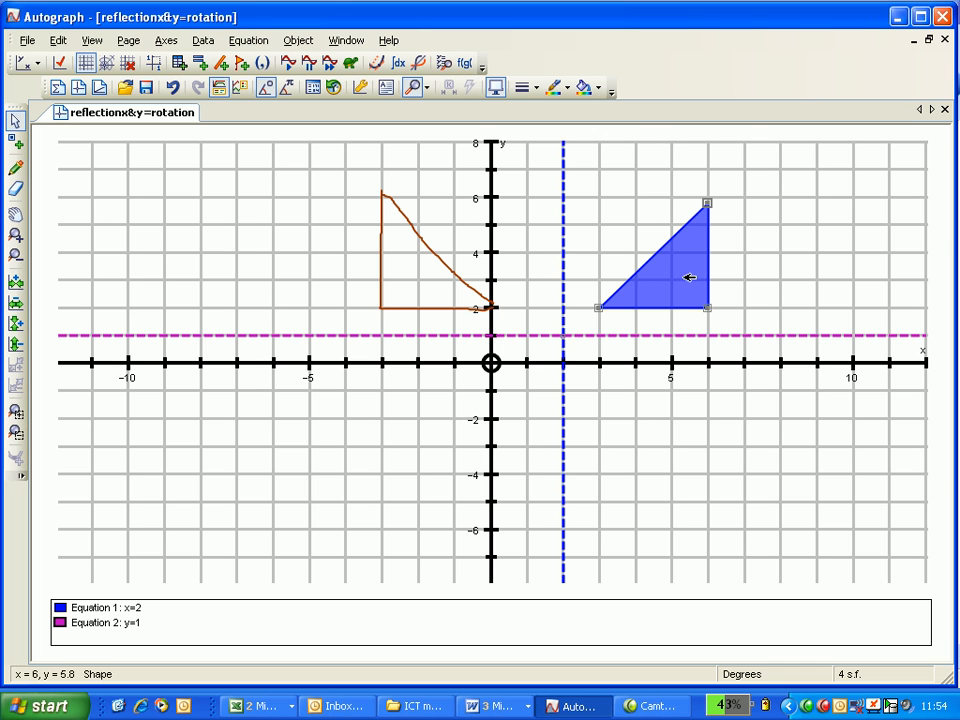
pyautogui.moveTo(568, 232)
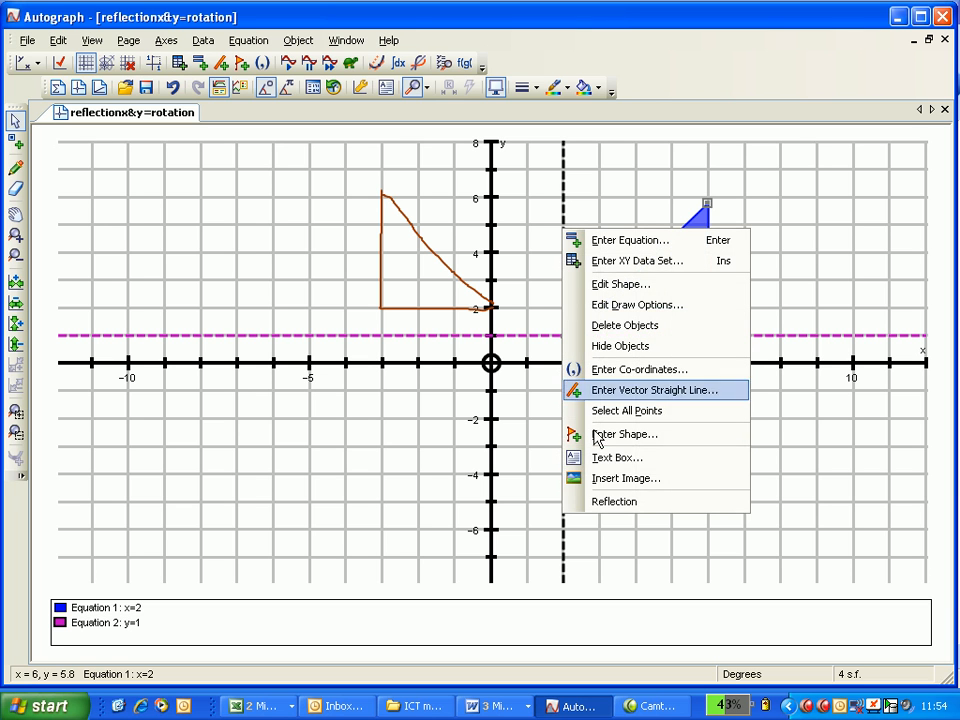
pyautogui.click(614, 500)
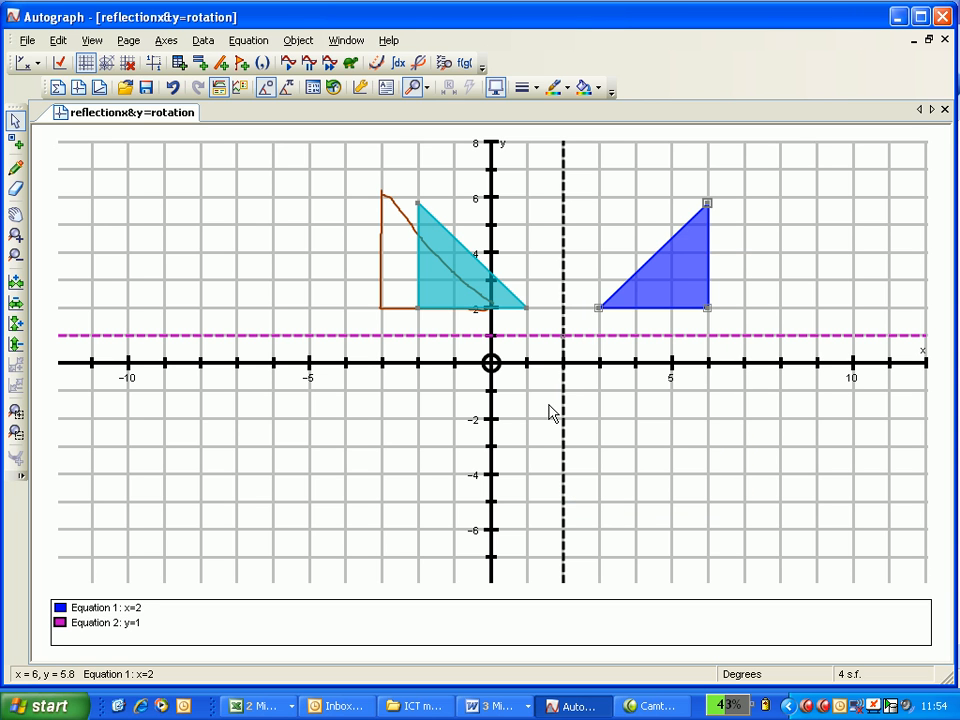
pyautogui.moveTo(690, 404)
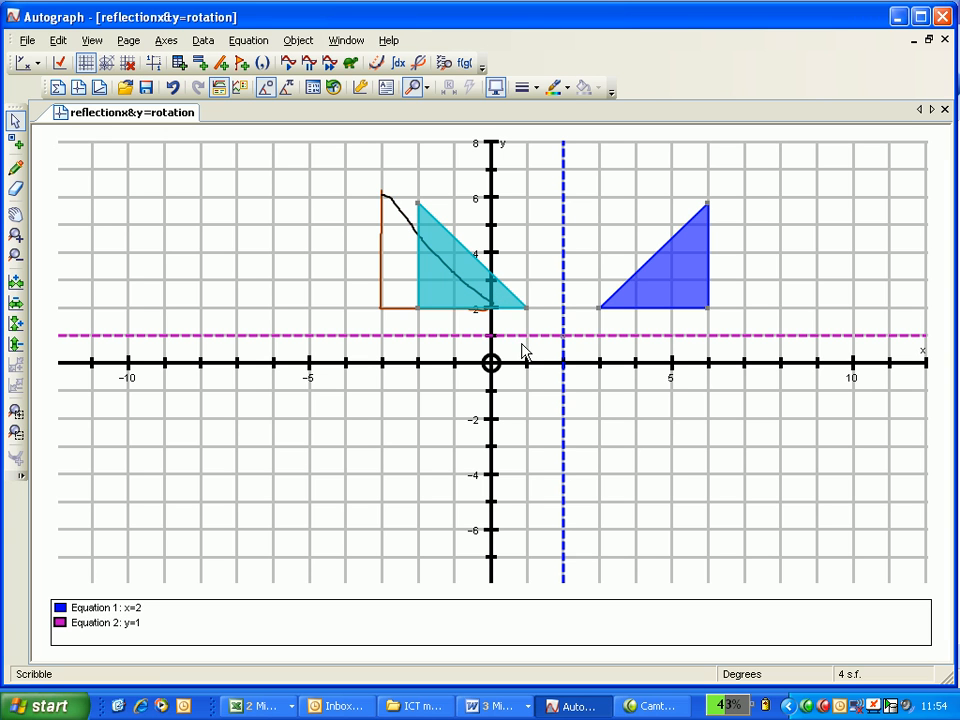
pyautogui.moveTo(362, 332)
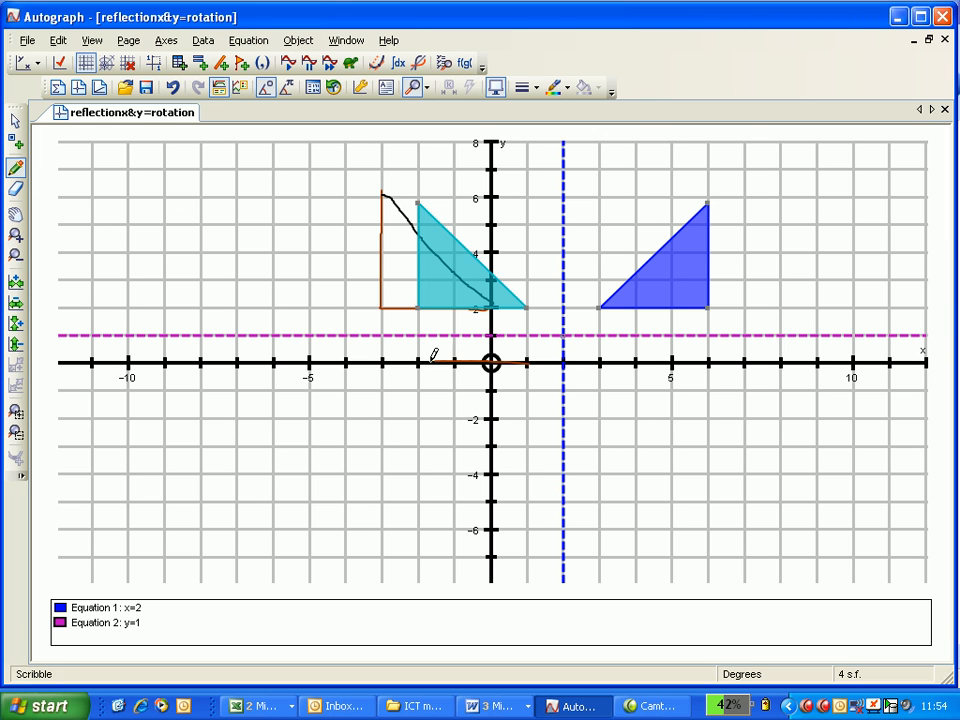
# Step: Scribble a freehand triangle below y=1 predicting the cyan triangle's reflection
pyautogui.moveTo(412, 362); pyautogui.dragTo(412, 436)
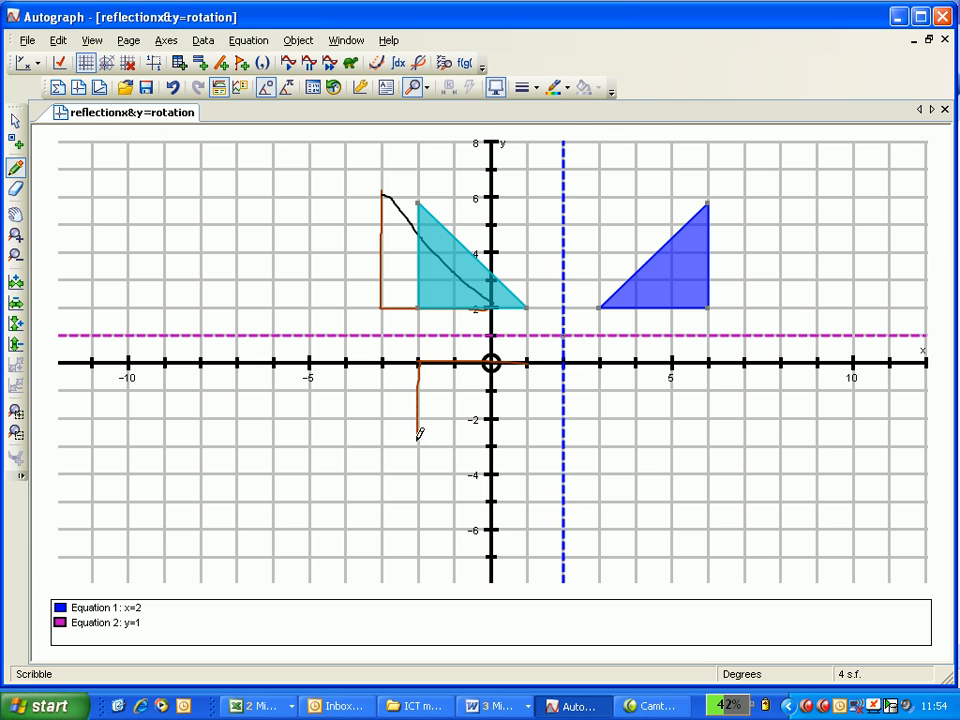
pyautogui.moveTo(416, 444); pyautogui.dragTo(464, 404)
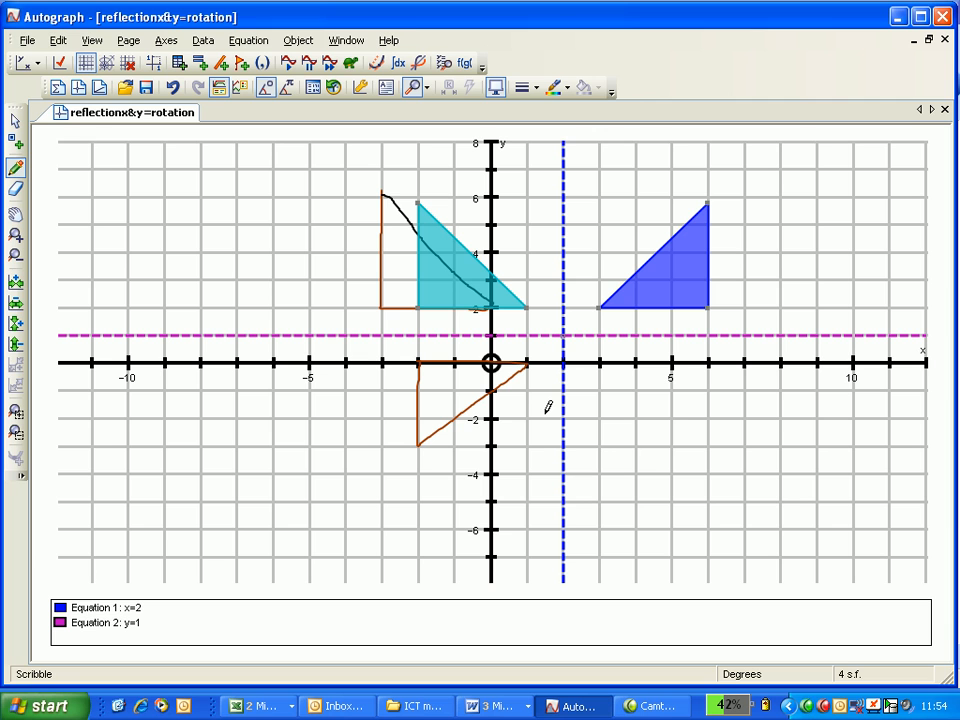
pyautogui.moveTo(516, 330)
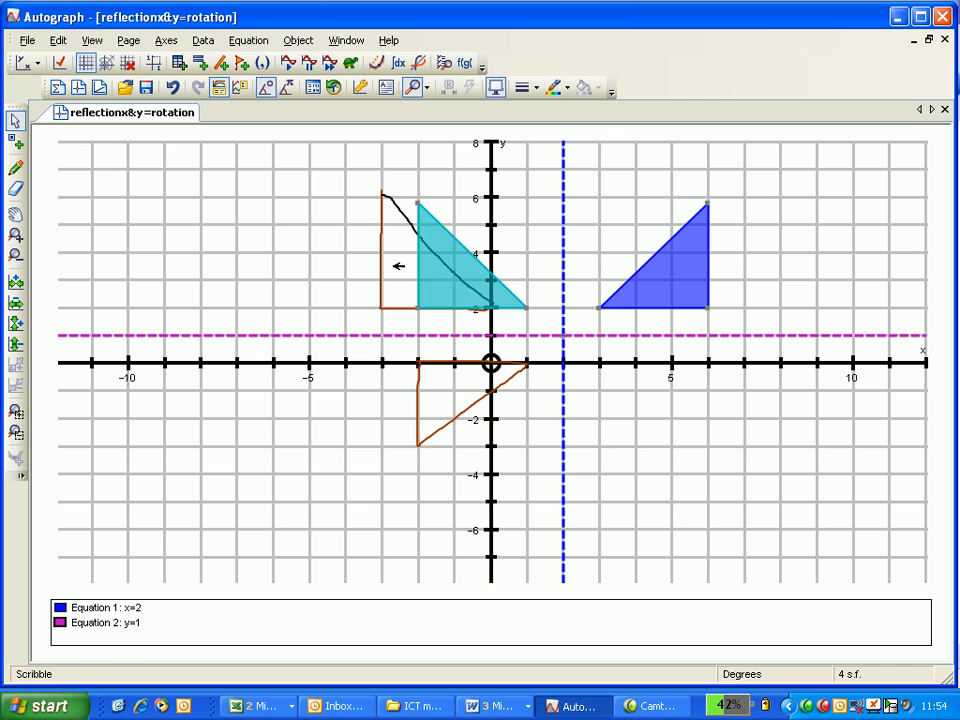
# Step: Reflect the cyan triangle in the line y=1, giving the red image below the x-axis
pyautogui.click(436, 276)
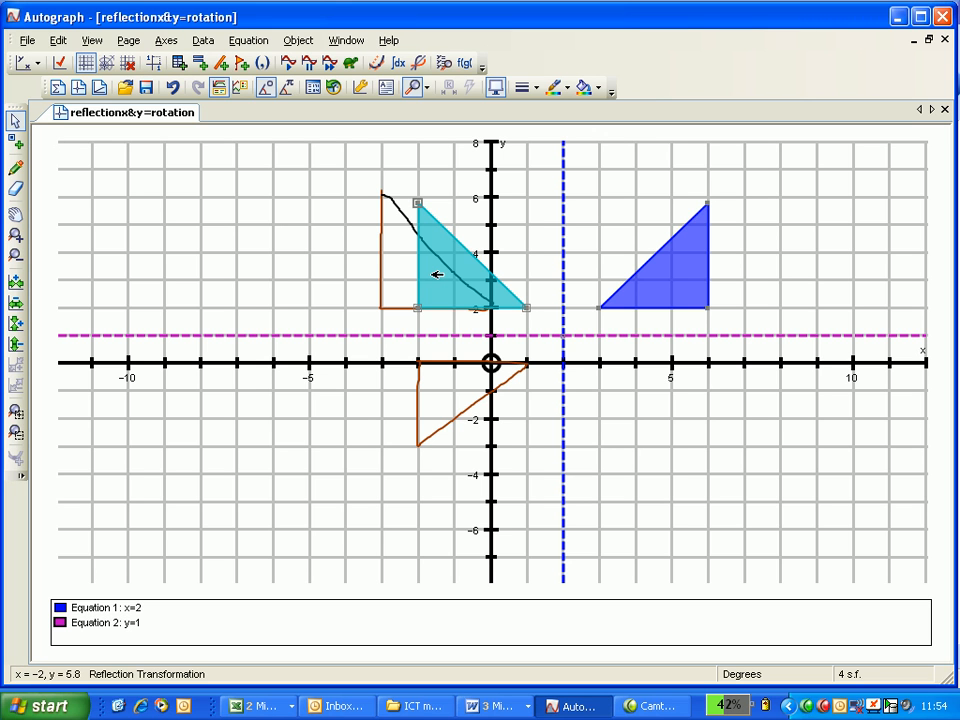
pyautogui.moveTo(456, 336)
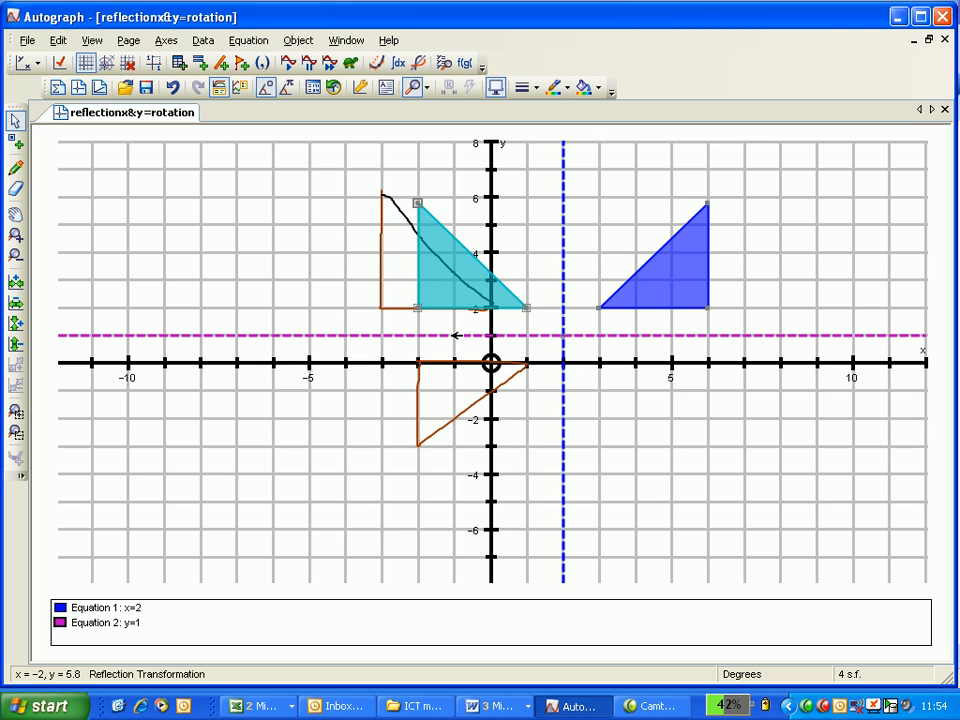
pyautogui.rightClick(452, 344)
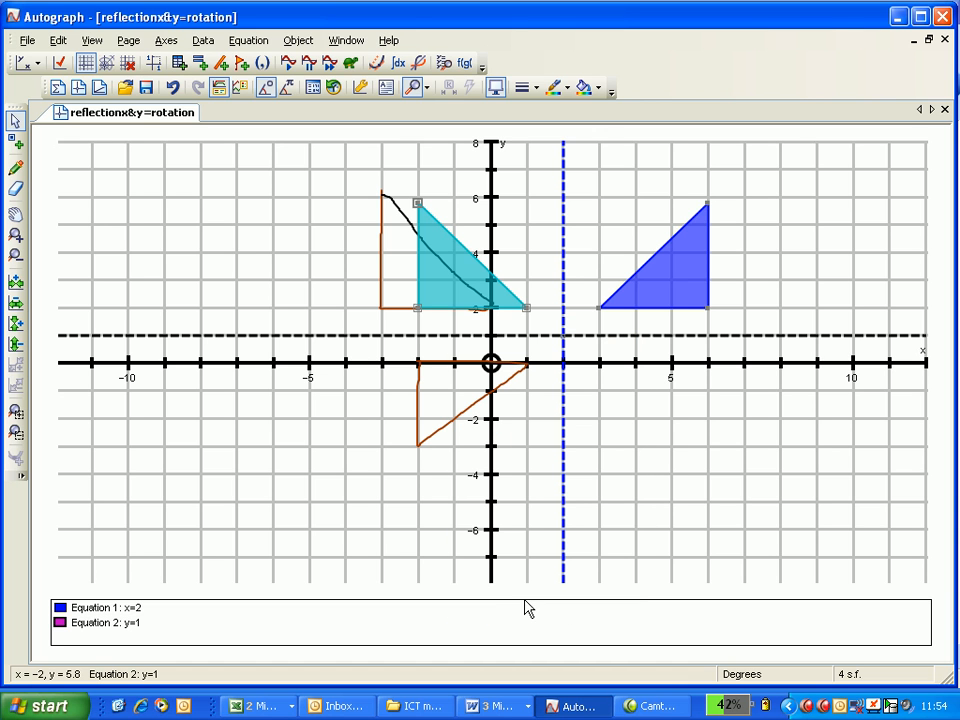
pyautogui.moveTo(532, 276)
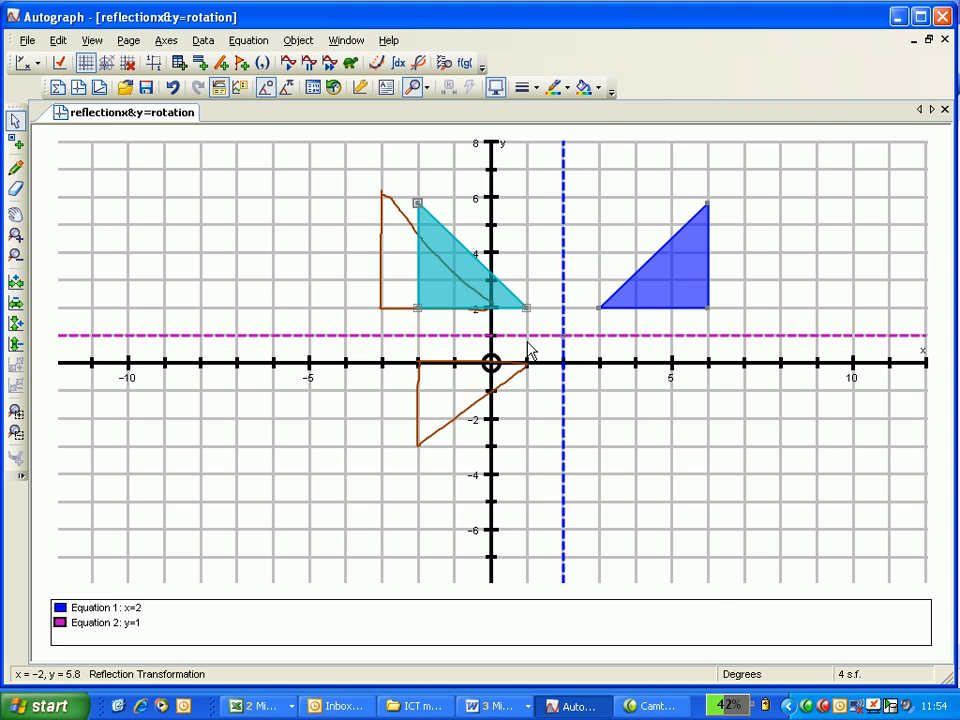
pyautogui.rightClick(530, 350)
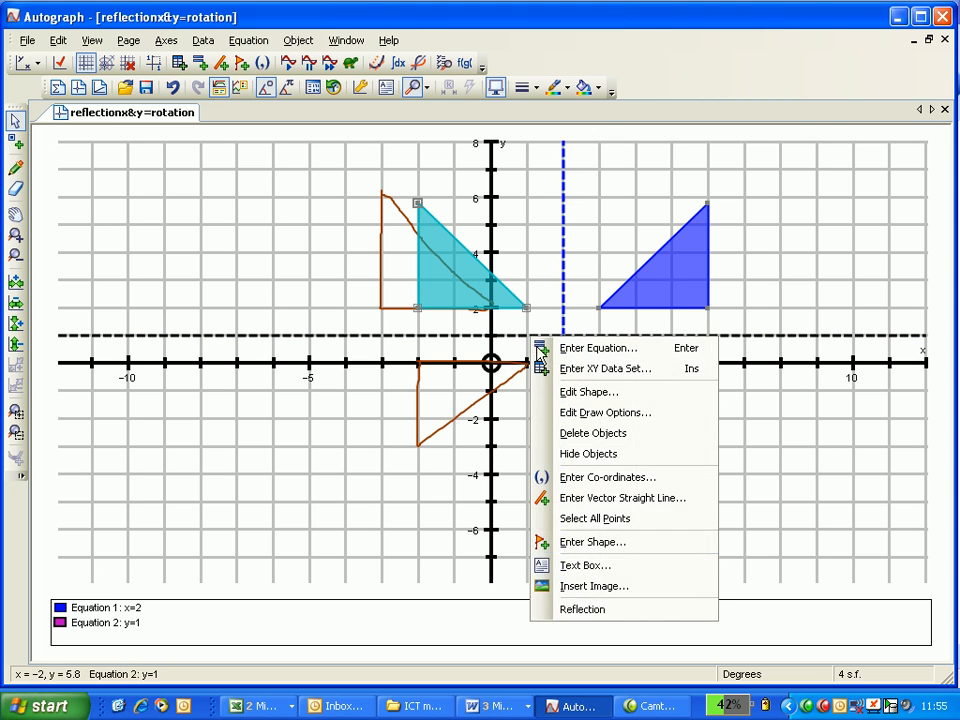
pyautogui.click(582, 608)
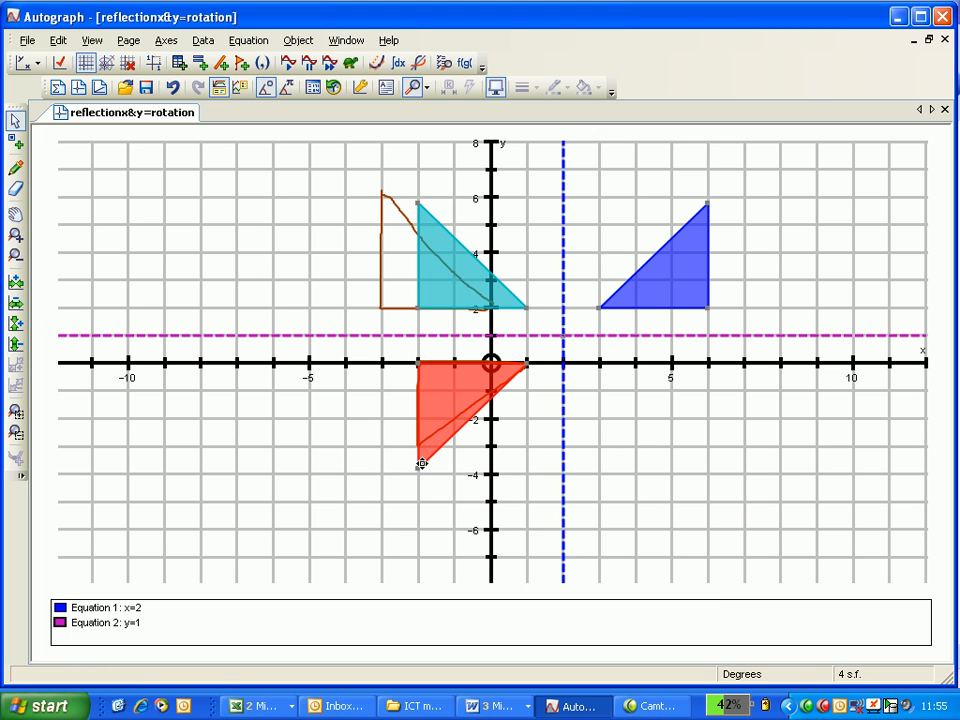
pyautogui.moveTo(458, 268)
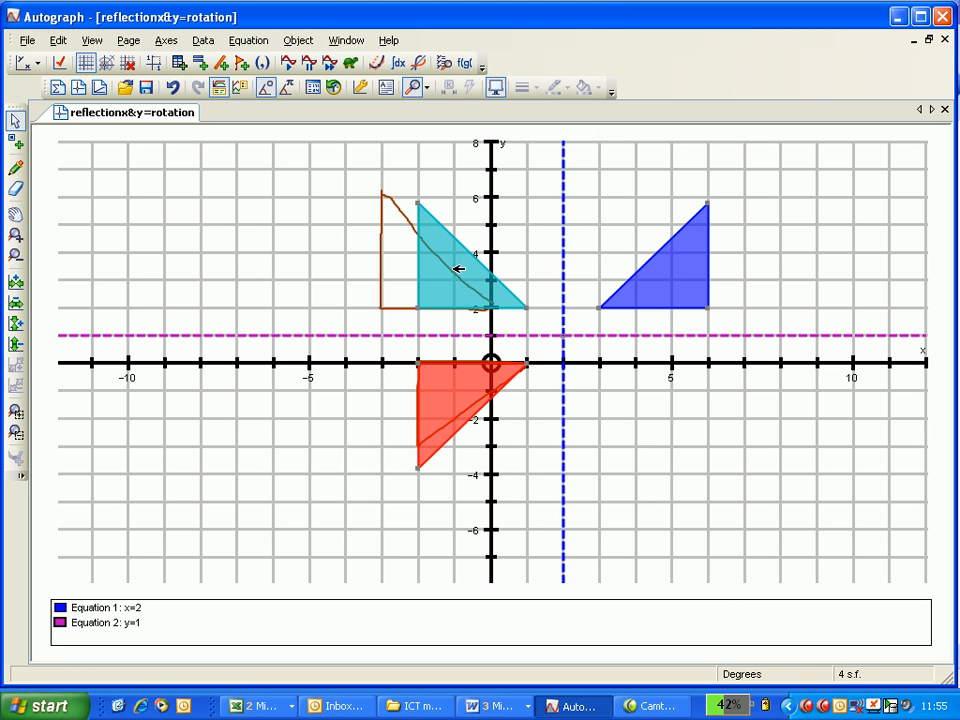
pyautogui.moveTo(404, 464)
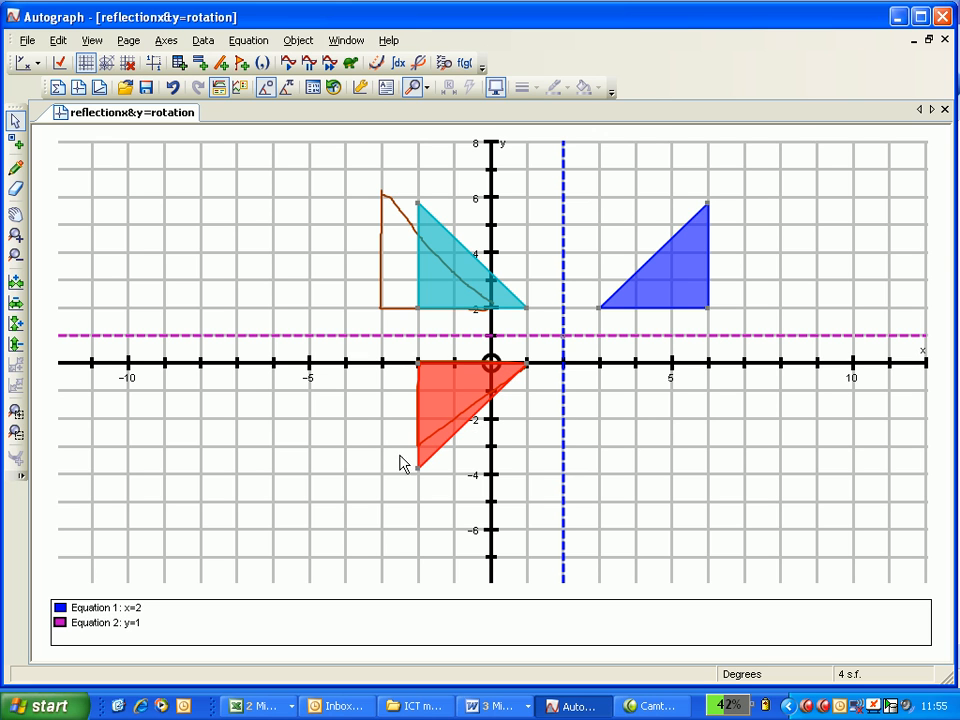
pyautogui.moveTo(472, 564)
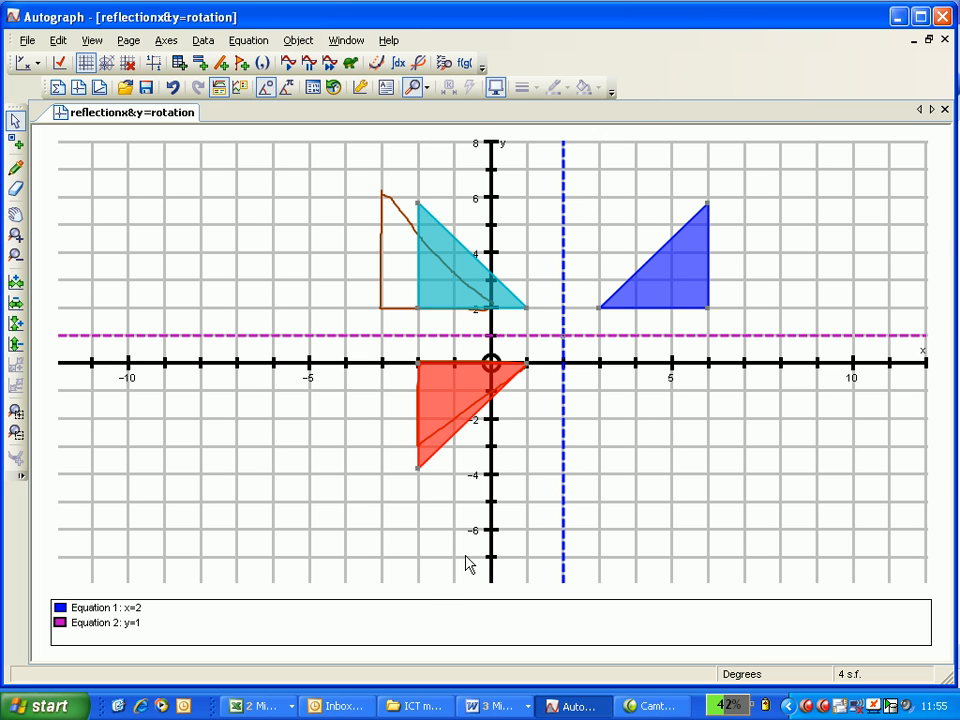
pyautogui.moveTo(504, 570)
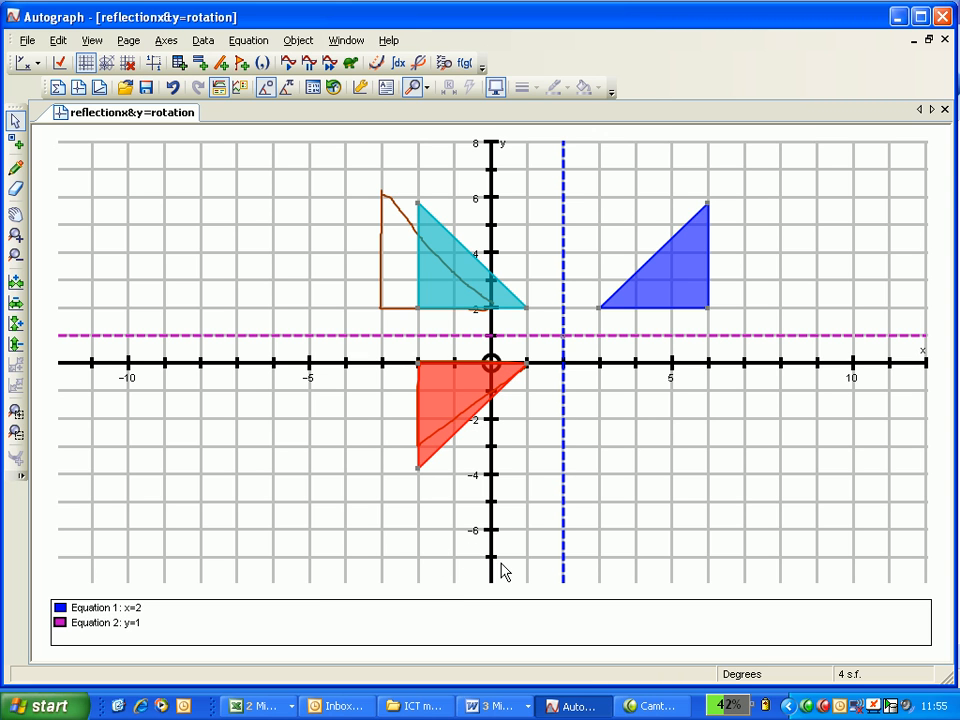
pyautogui.moveTo(532, 414)
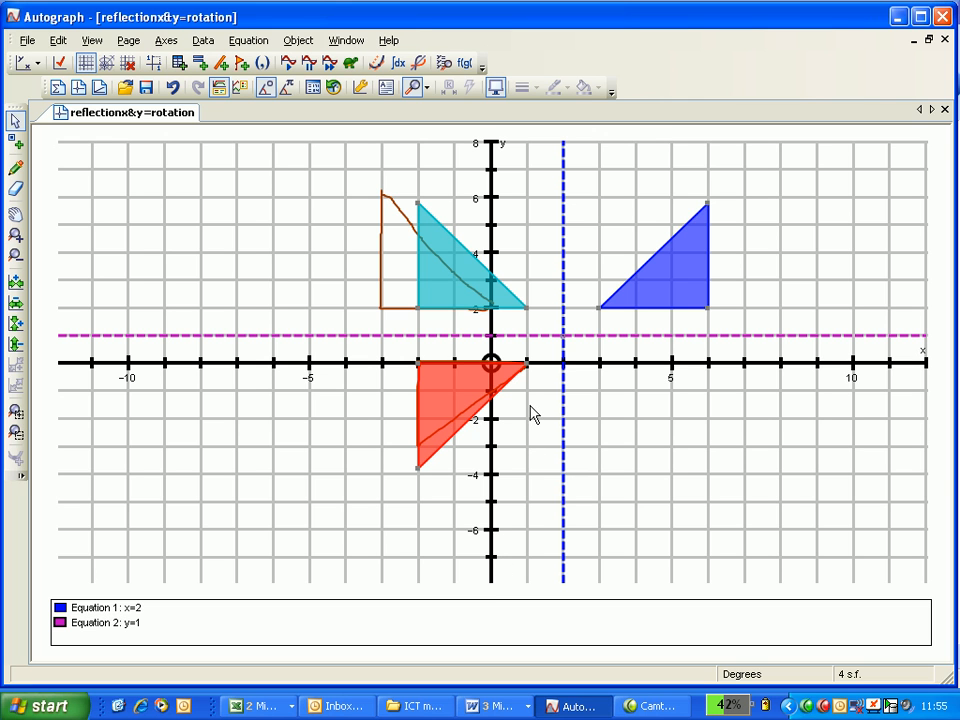
pyautogui.moveTo(460, 302)
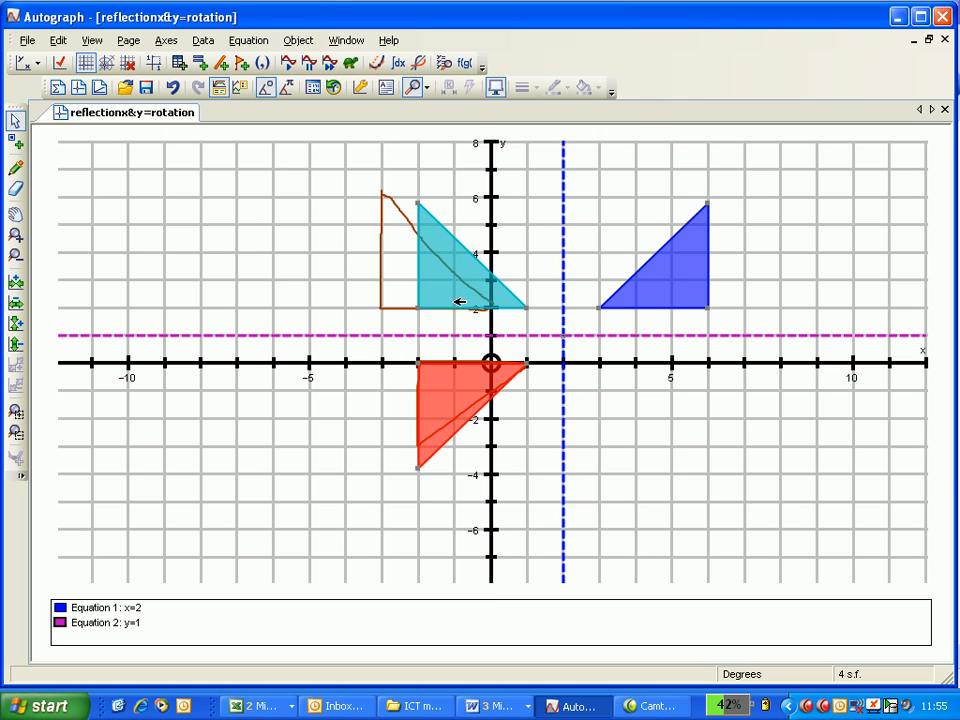
pyautogui.moveTo(616, 338)
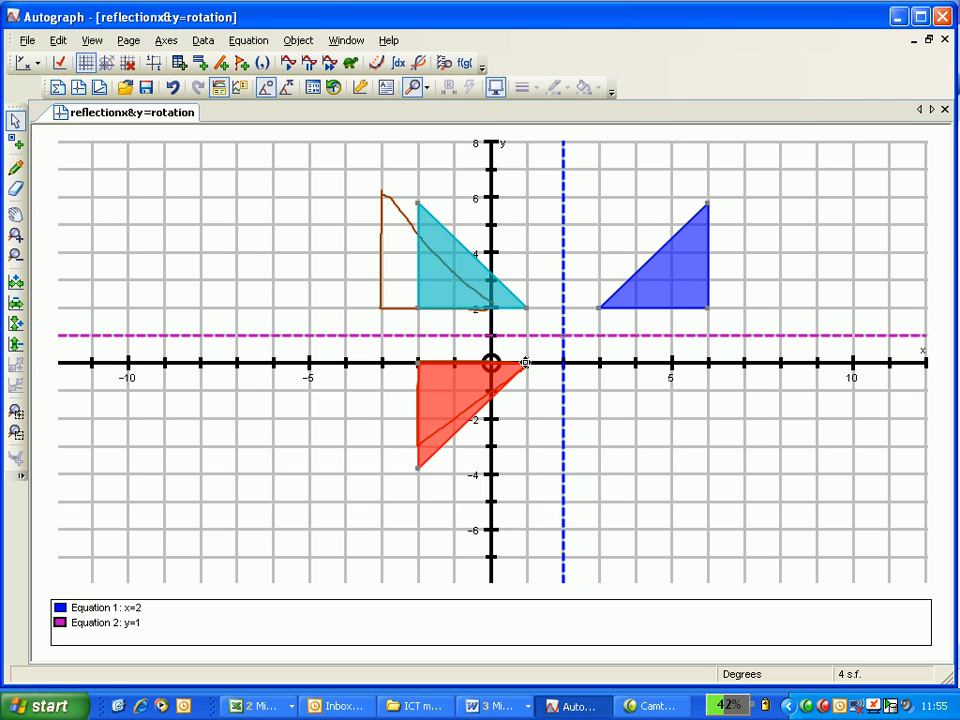
# Step: Place a point at (2,1) where the mirror lines x=2 and y=1 cross
pyautogui.click(656, 260)
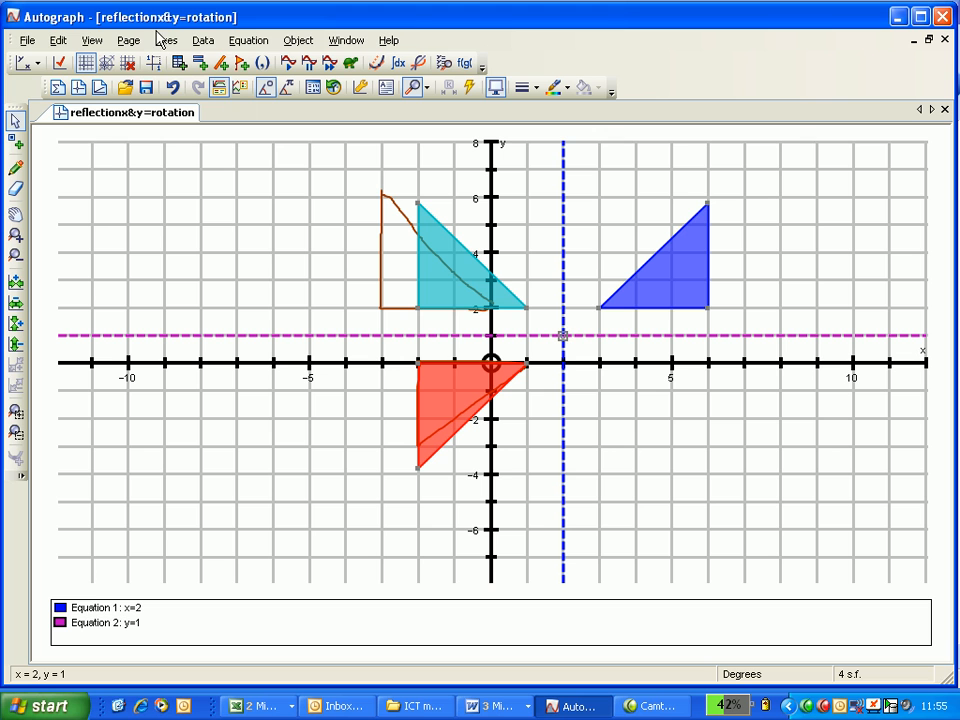
pyautogui.click(166, 40)
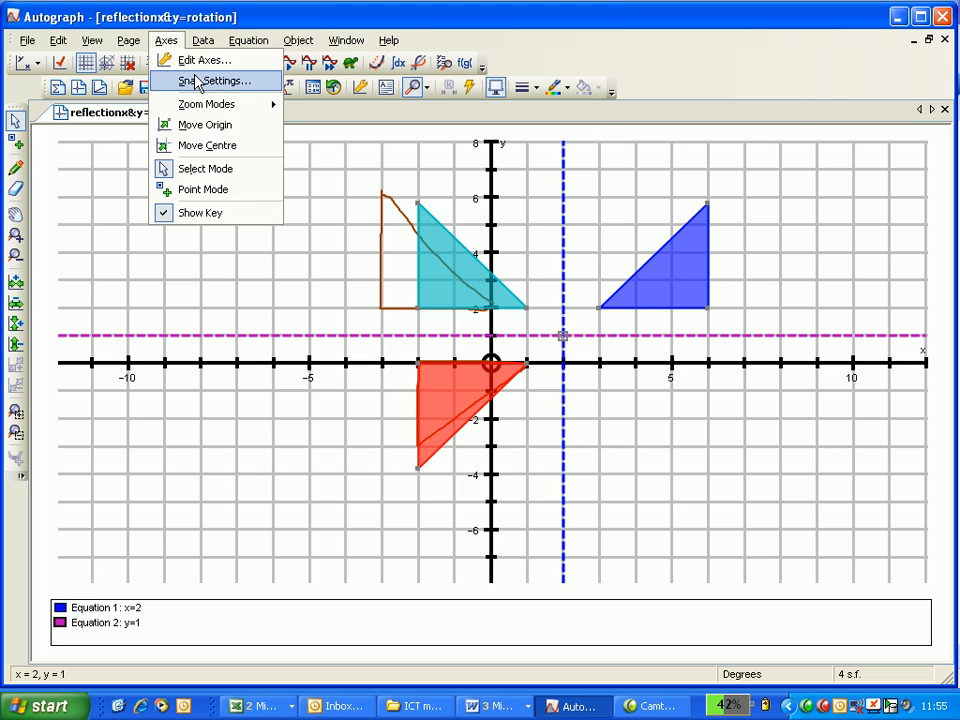
pyautogui.click(212, 80)
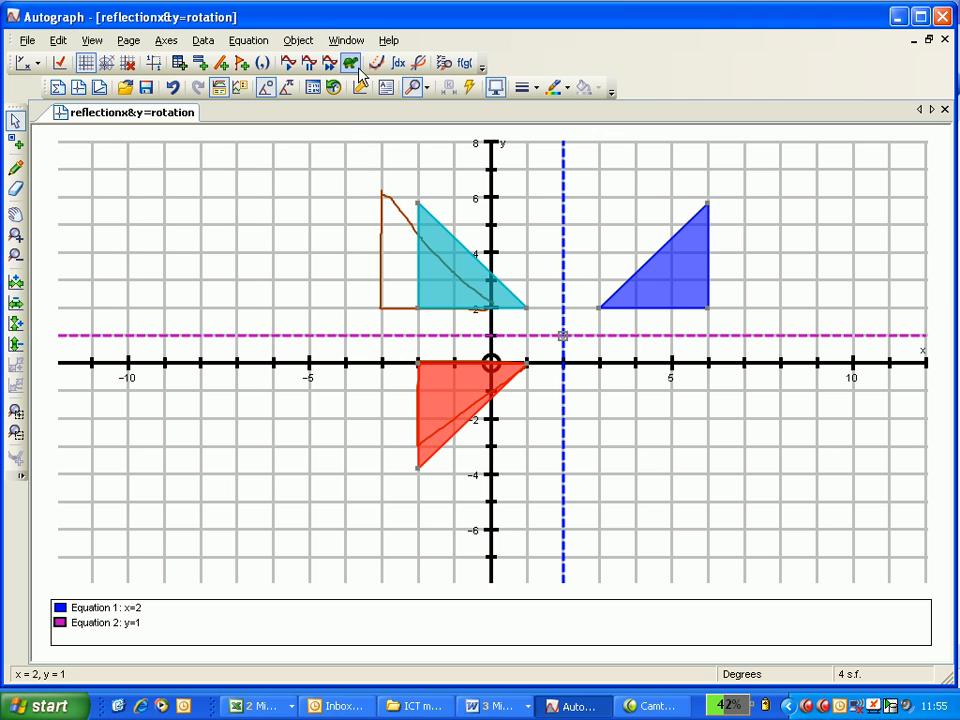
# Step: Start a Rotation of the blue triangle about (2,1) and enter 180 as the angle
pyautogui.click(650, 256)
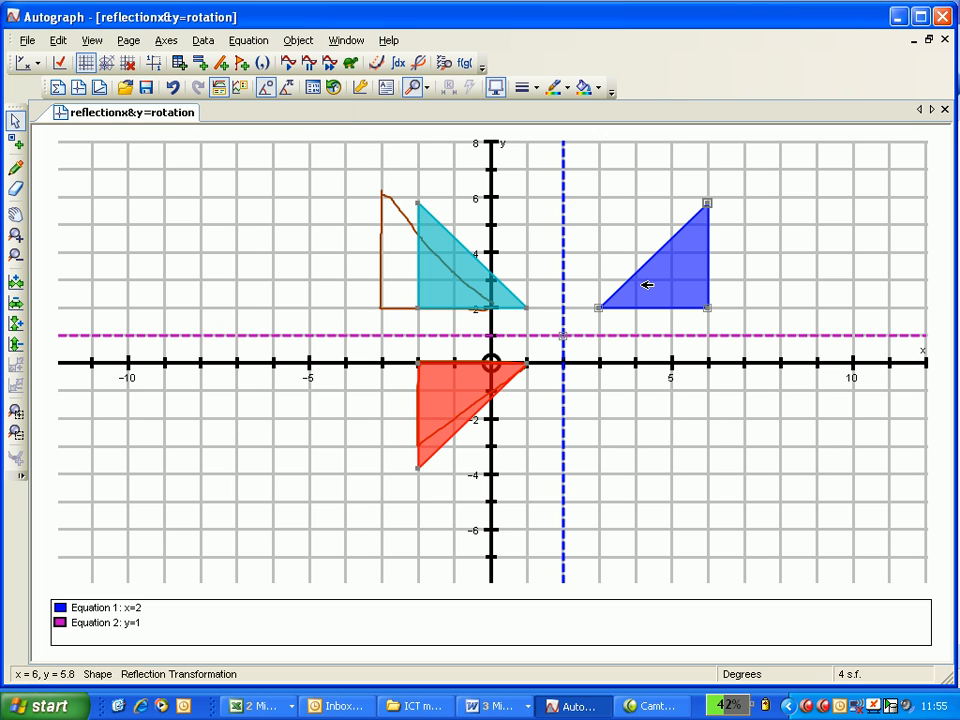
pyautogui.moveTo(660, 280)
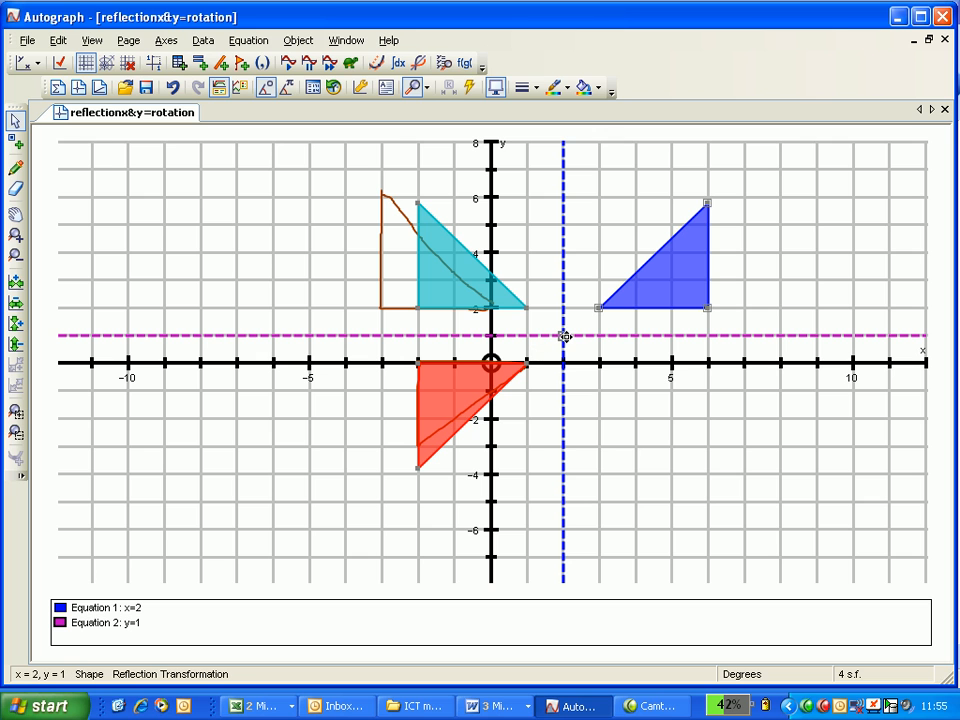
pyautogui.rightClick(564, 336)
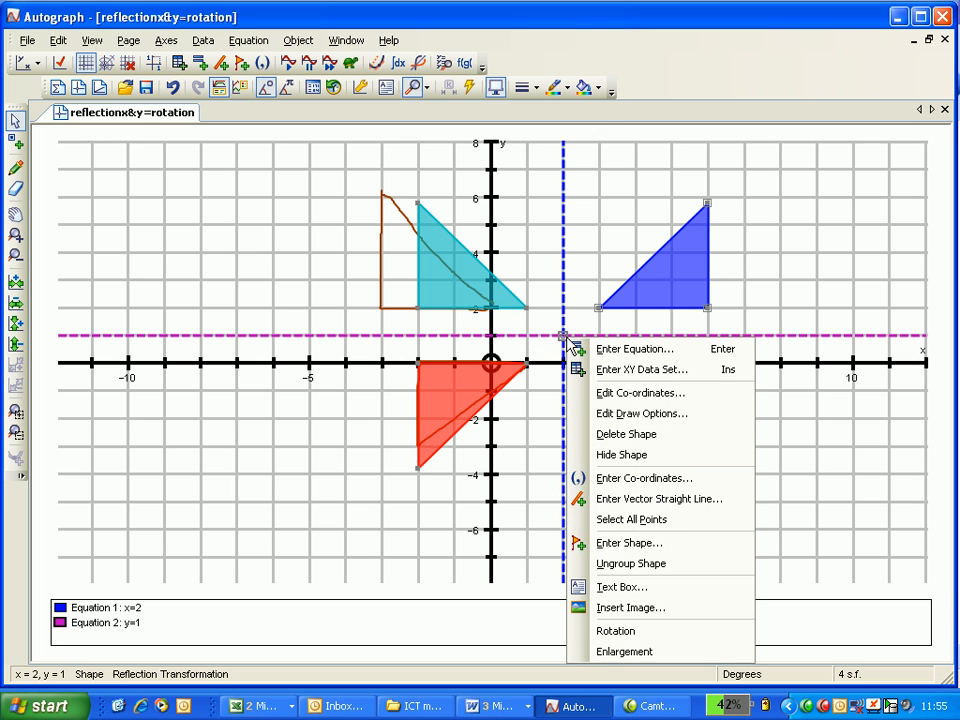
pyautogui.click(616, 630)
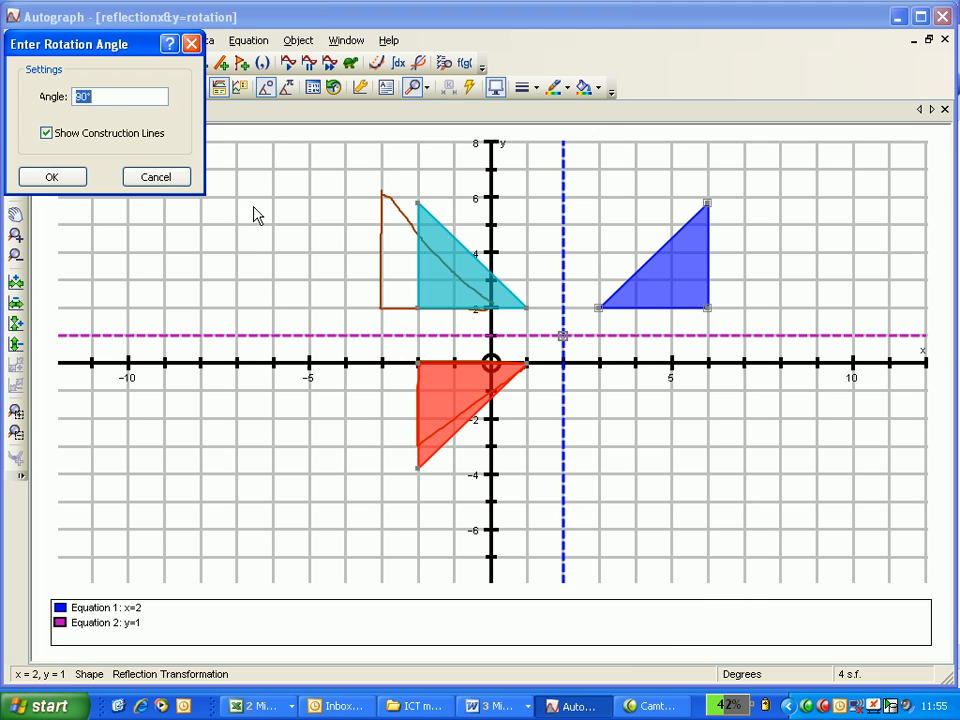
pyautogui.moveTo(70, 44); pyautogui.dragTo(180, 158)
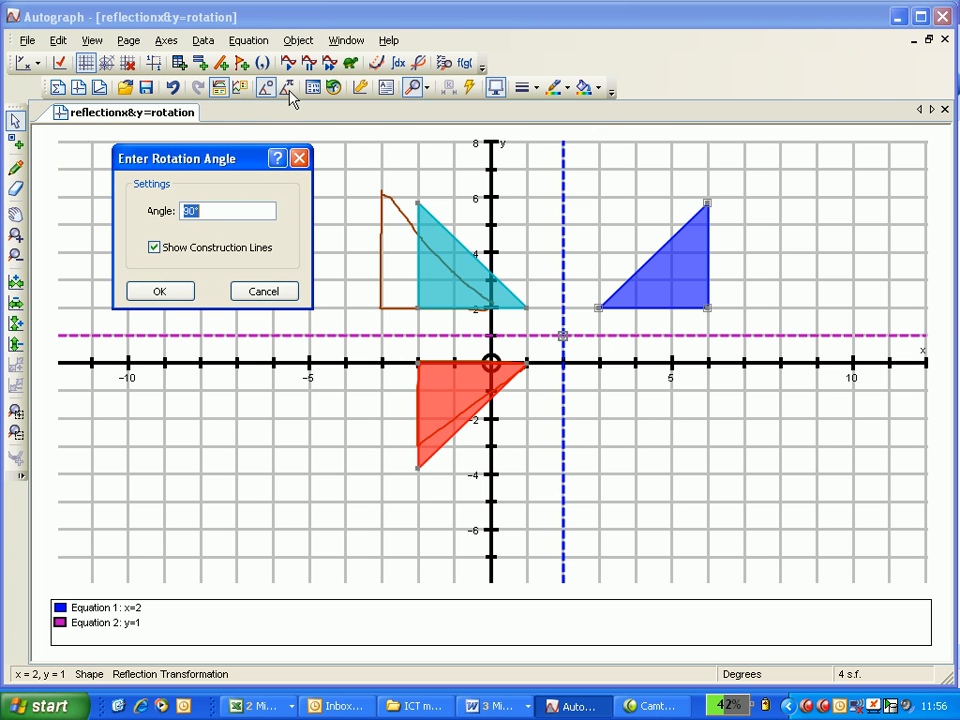
pyautogui.moveTo(278, 92)
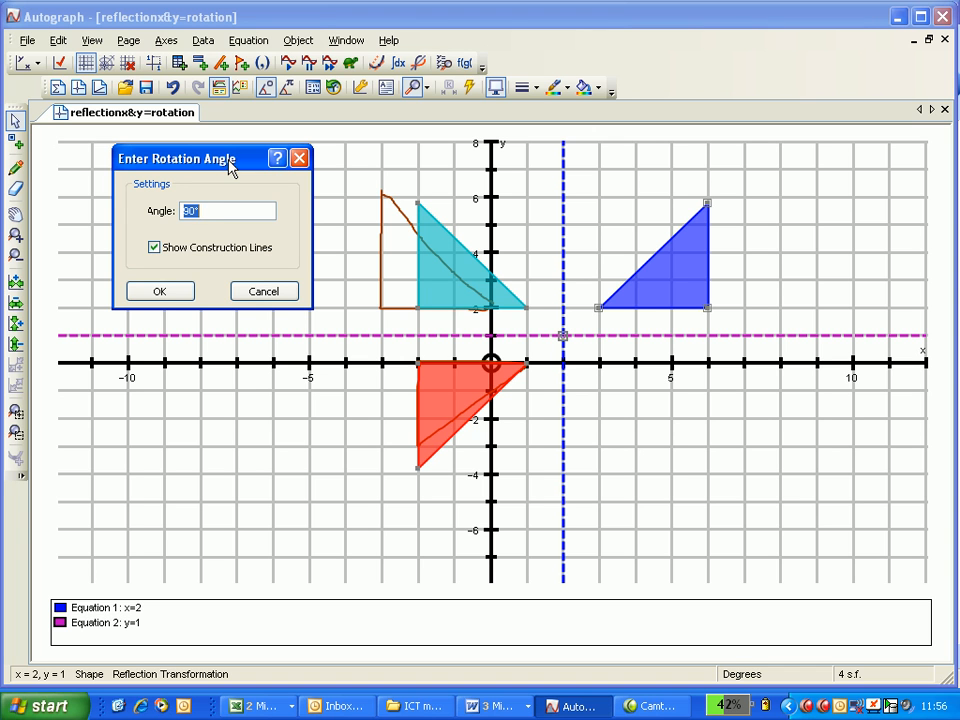
pyautogui.write('180')
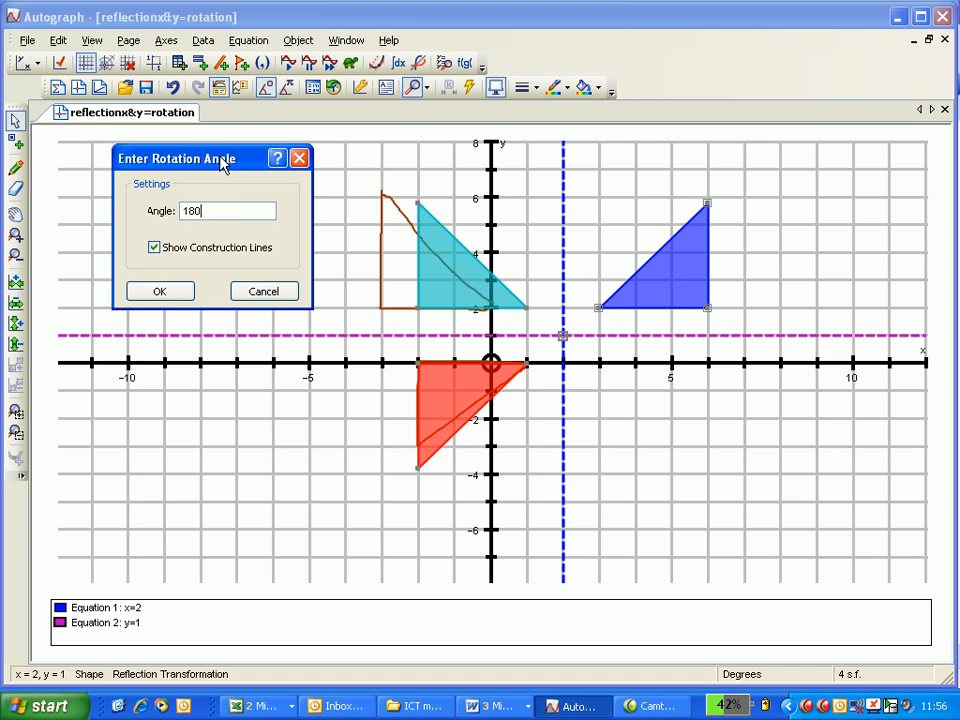
# Step: Confirm the 180° rotation so the image coincides with the red double-reflected triangle
pyautogui.click(160, 292)
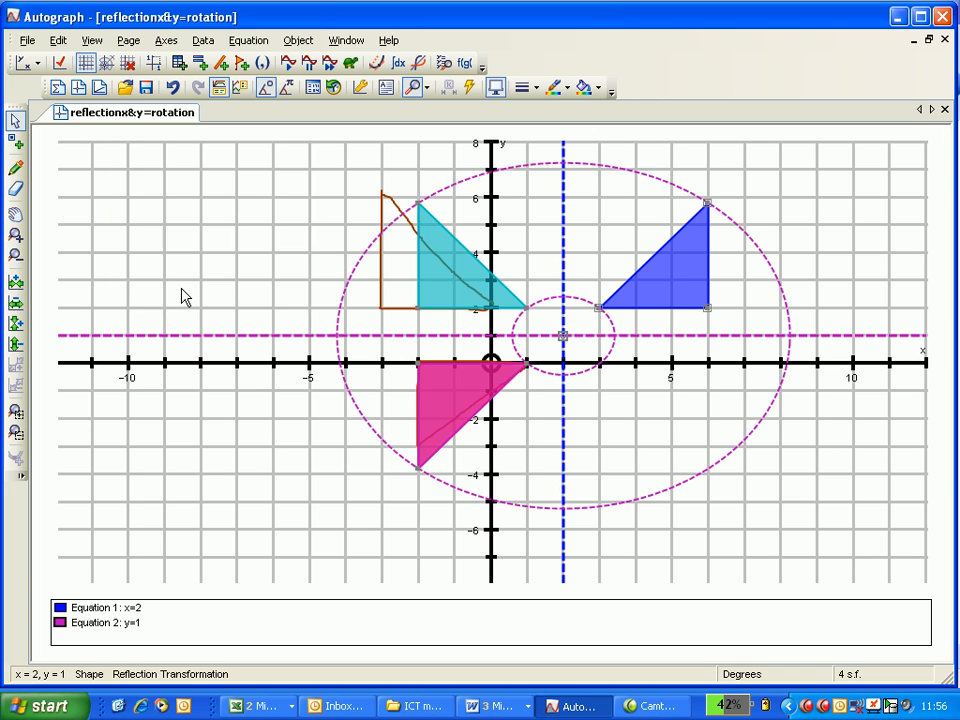
pyautogui.moveTo(504, 384)
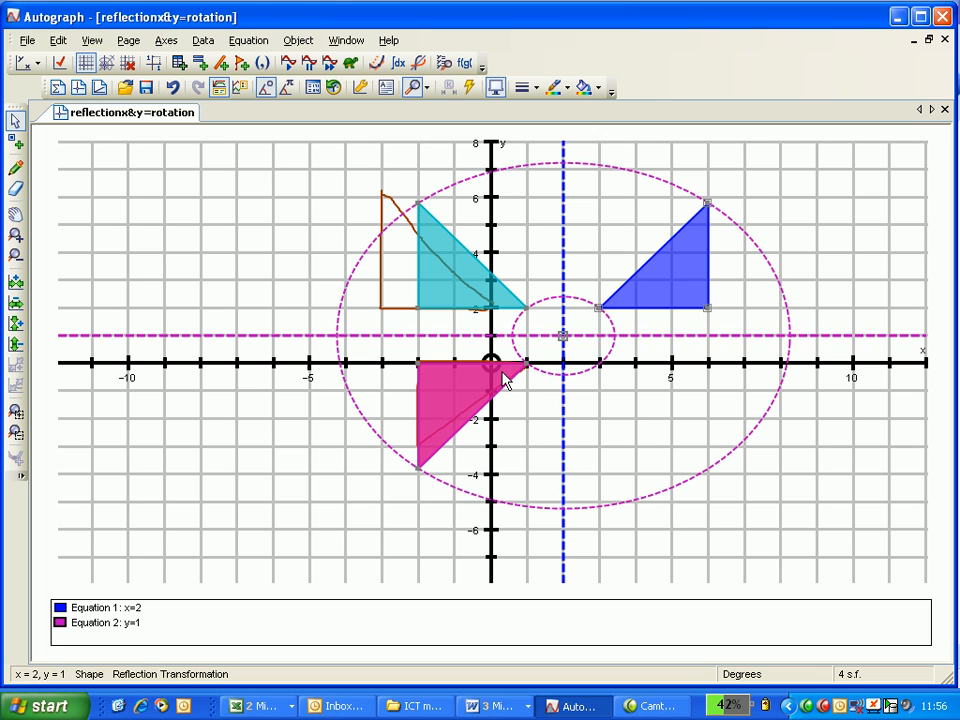
pyautogui.moveTo(712, 210)
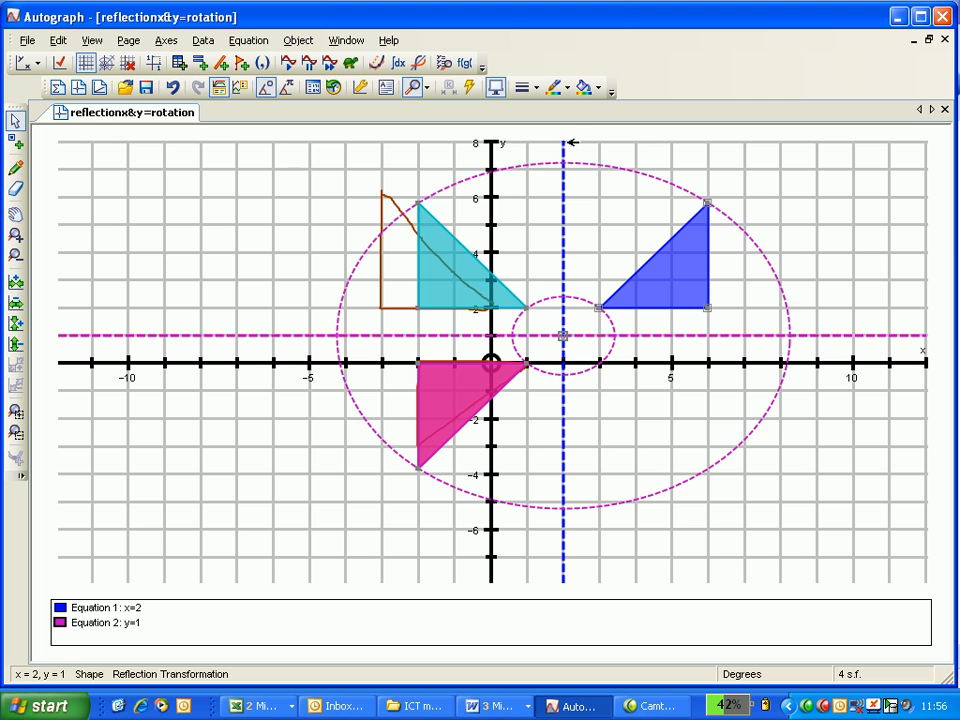
pyautogui.moveTo(262, 192)
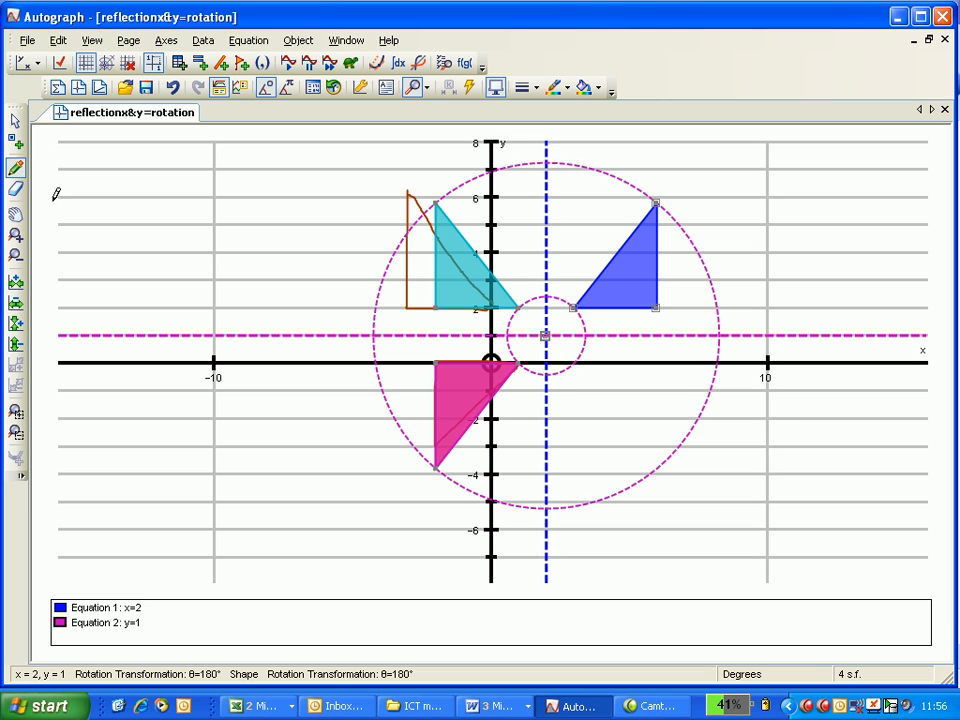
pyautogui.moveTo(370, 216)
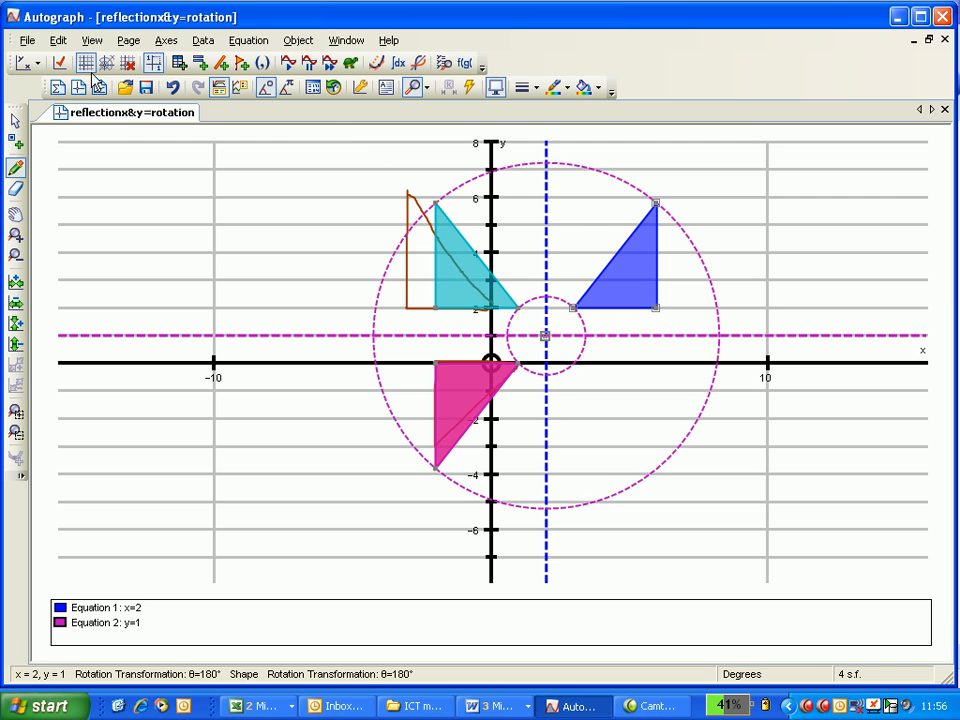
pyautogui.moveTo(144, 148)
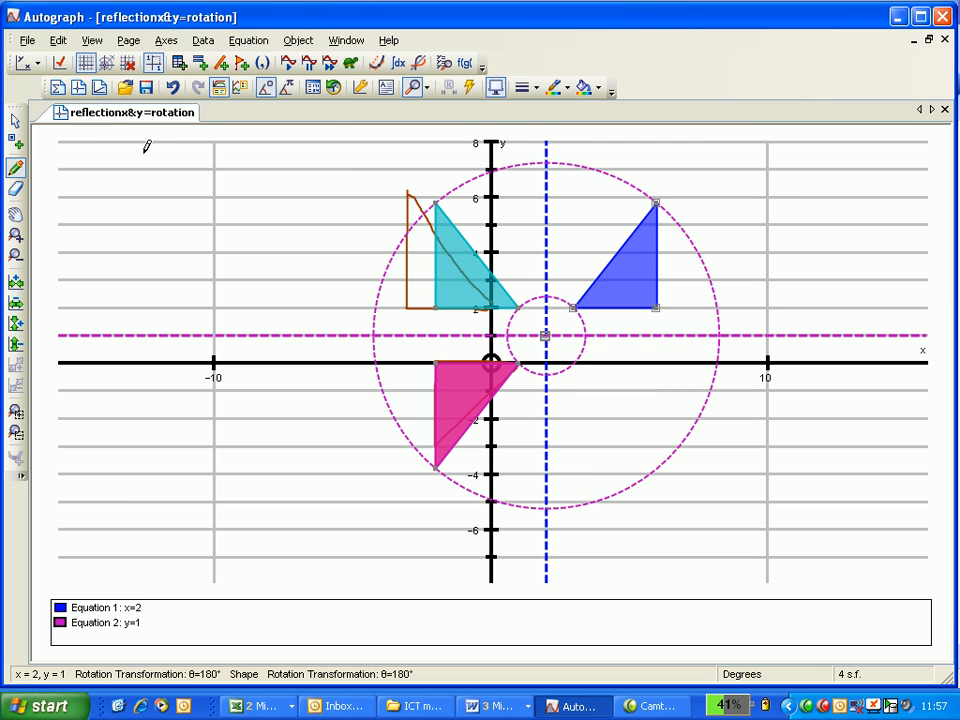